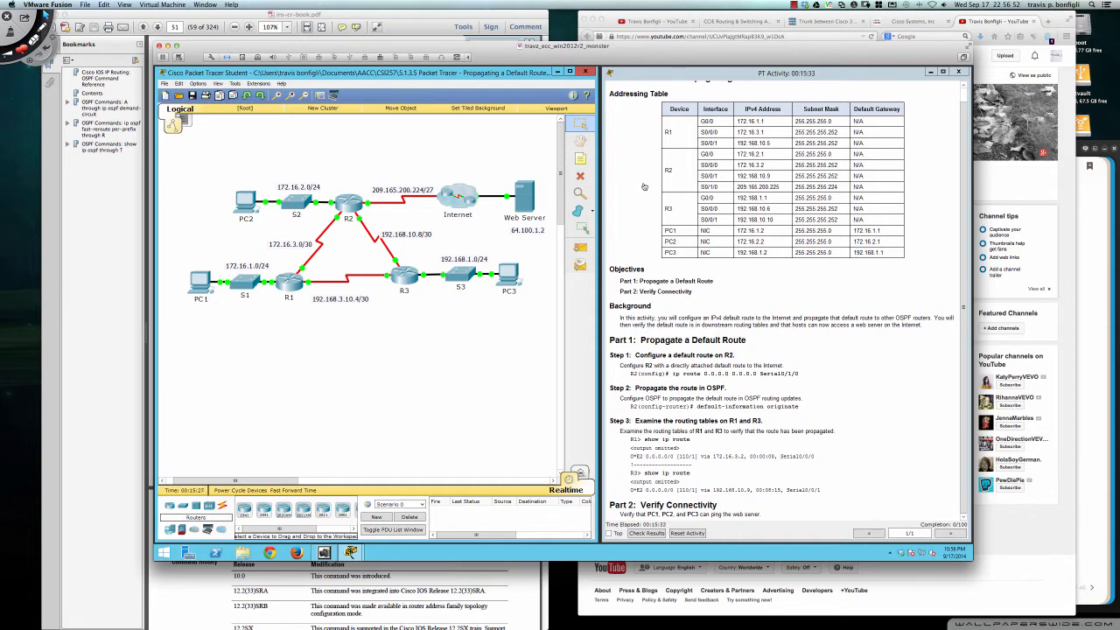
{"action": "mouse_move", "coordinate": [641, 192]}
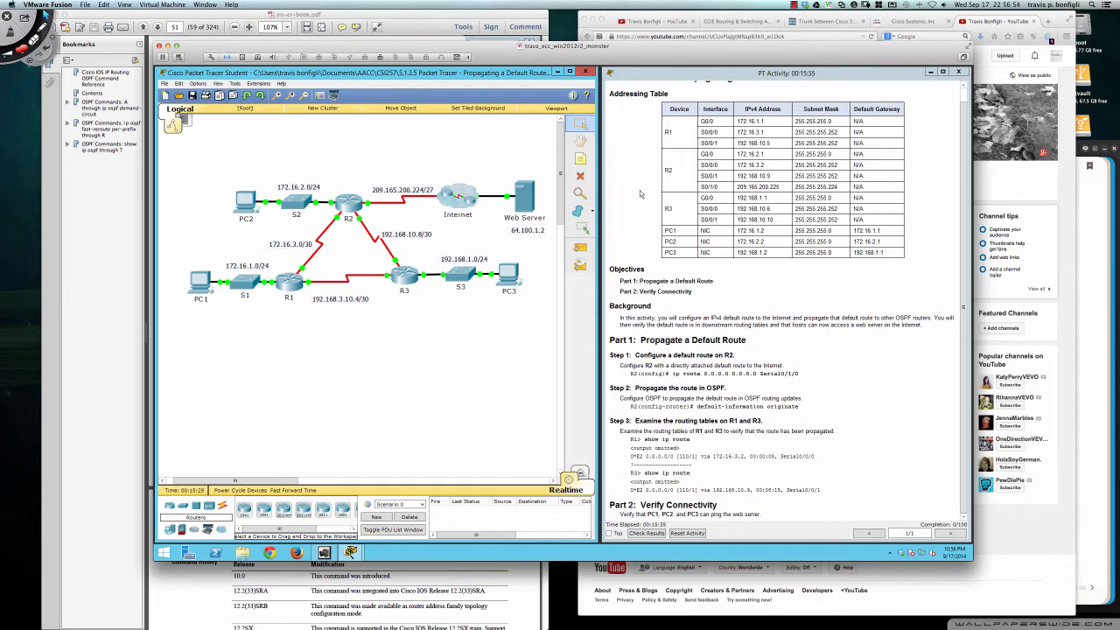
{"action": "mouse_move", "coordinate": [639, 196]}
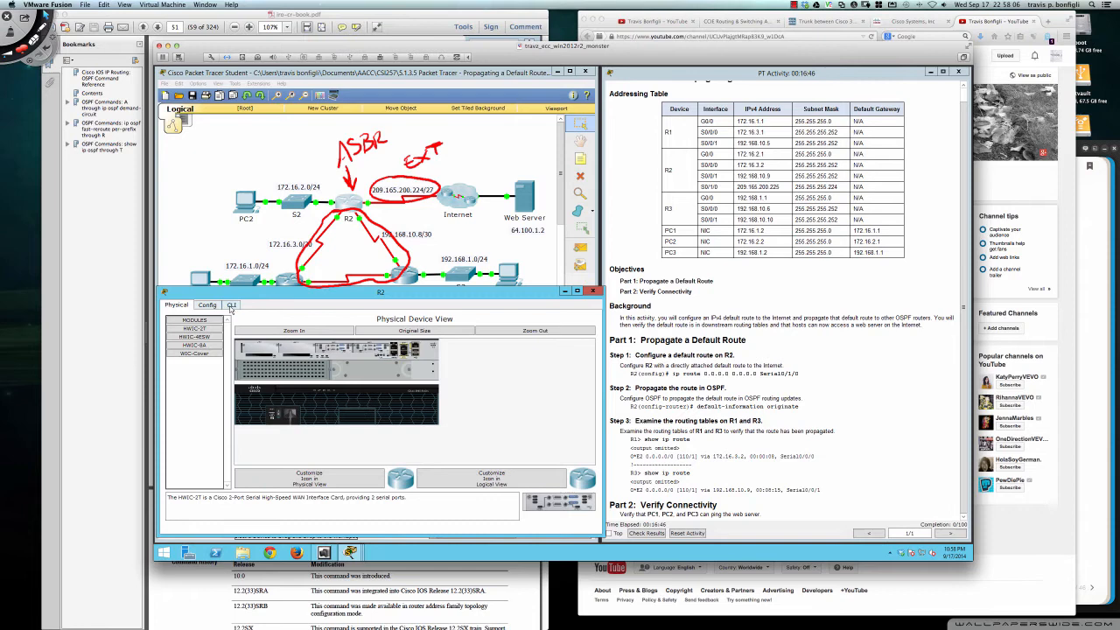
Step: From R2's CLI in global configuration, add ip route 0.0.0.0 0.0.0.0 Serial0/1/0
{"action": "left_click", "coordinate": [231, 304]}
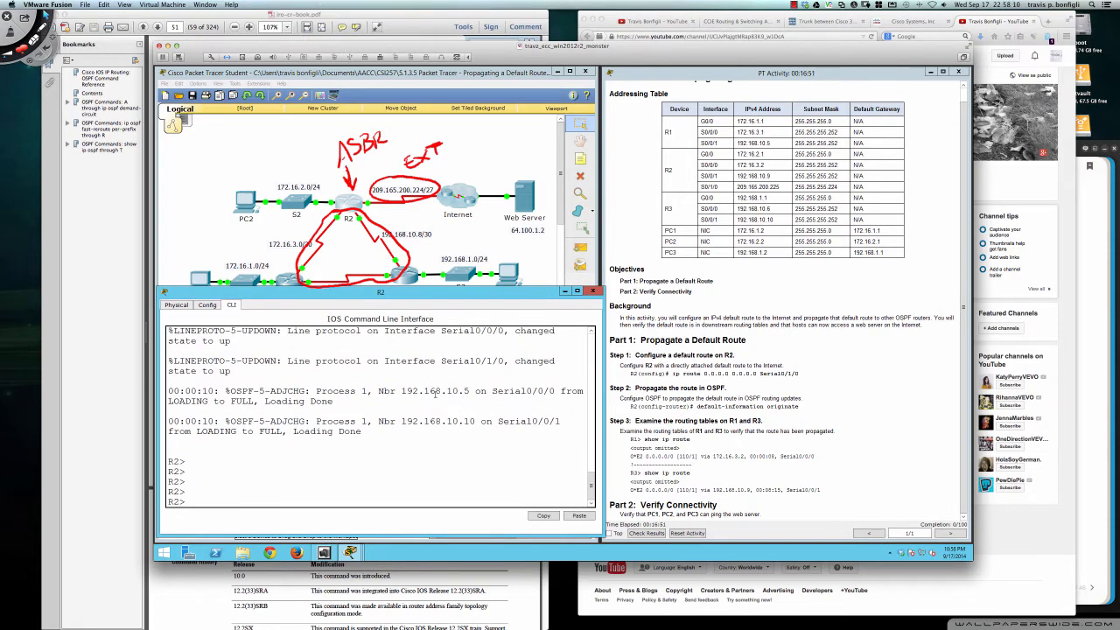
{"action": "type", "text": "en"}
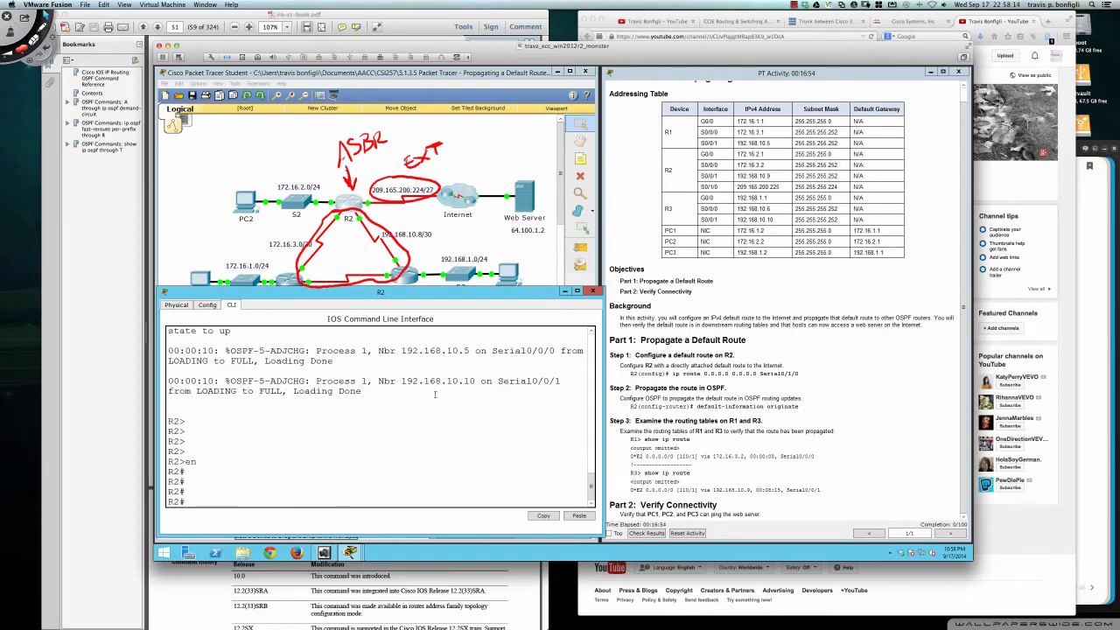
{"action": "type", "text": "config"}
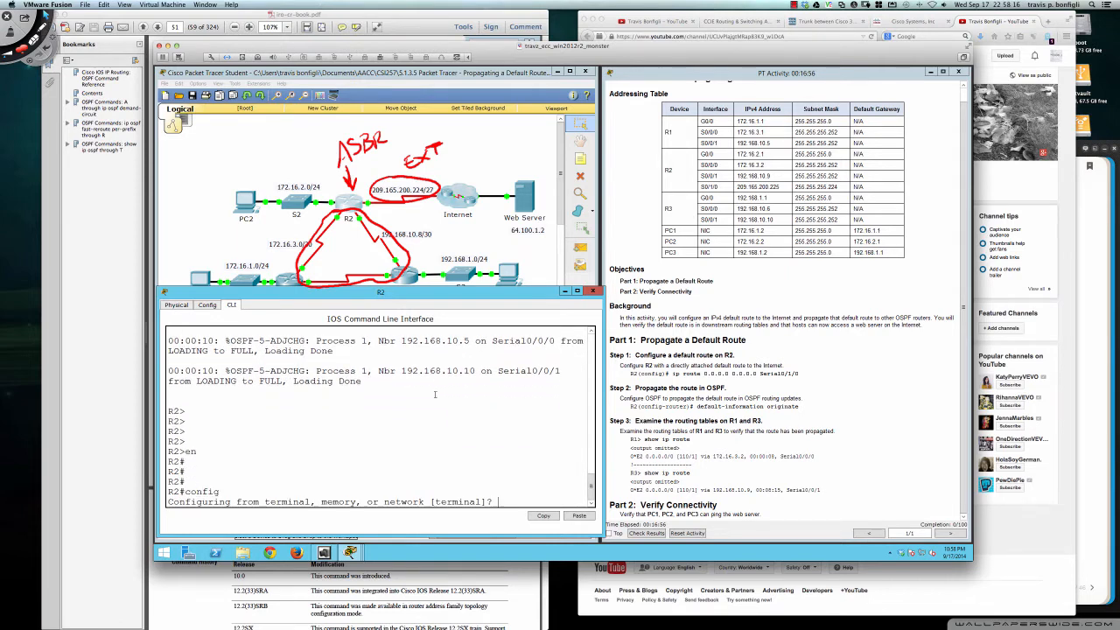
{"action": "type", "text": "ip rou"}
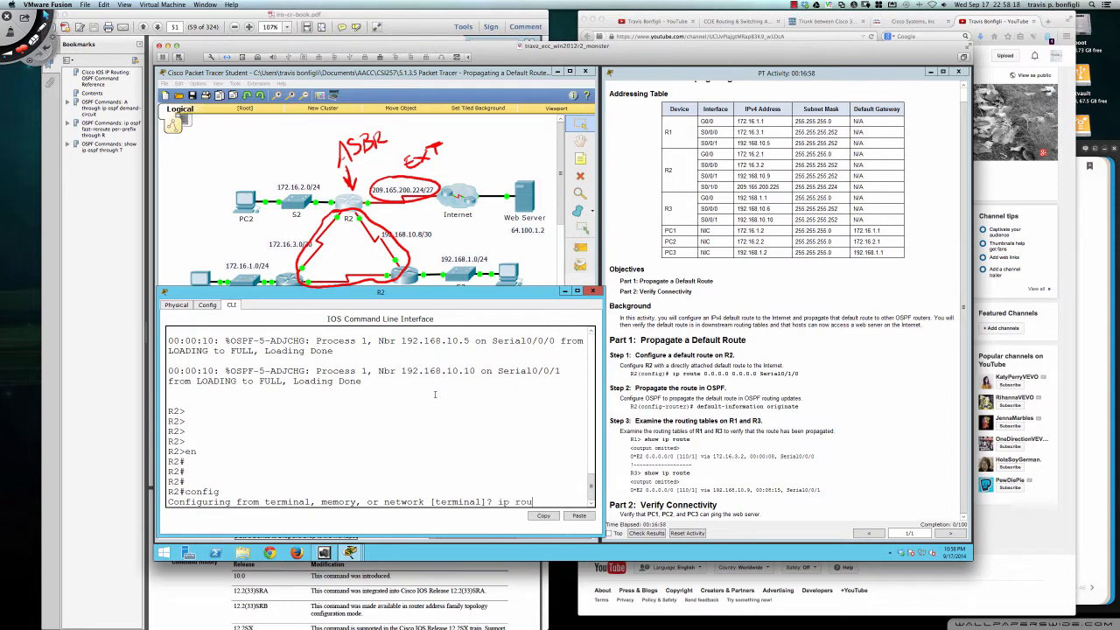
{"action": "type", "text": "te"}
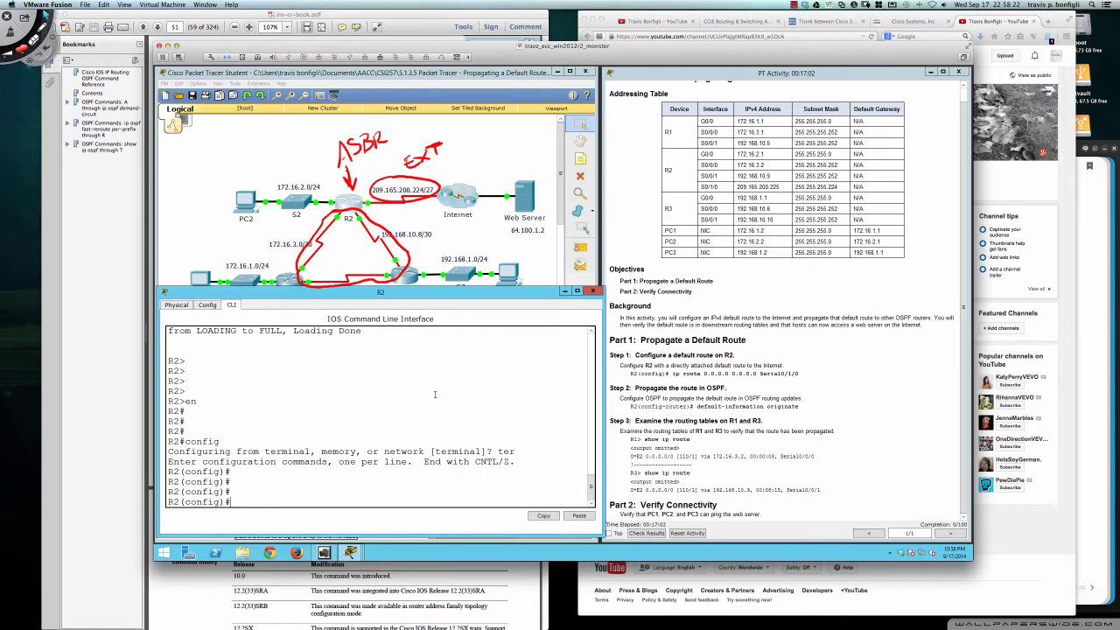
{"action": "type", "text": "ip route 0"}
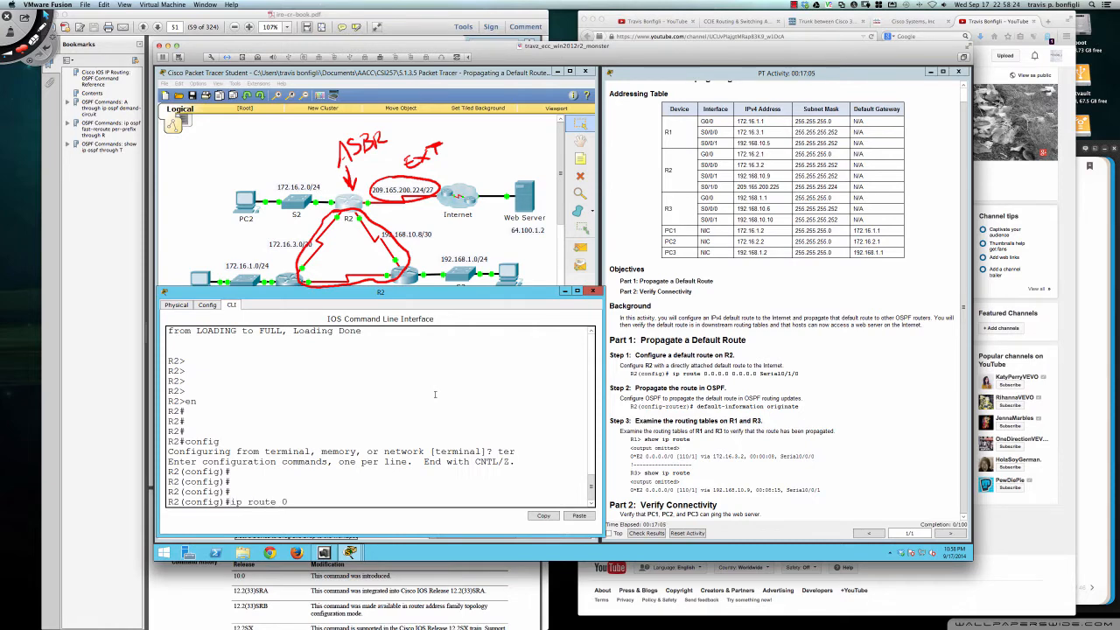
{"action": "type", "text": ".0.0.0 0.0.0.0 Serial"}
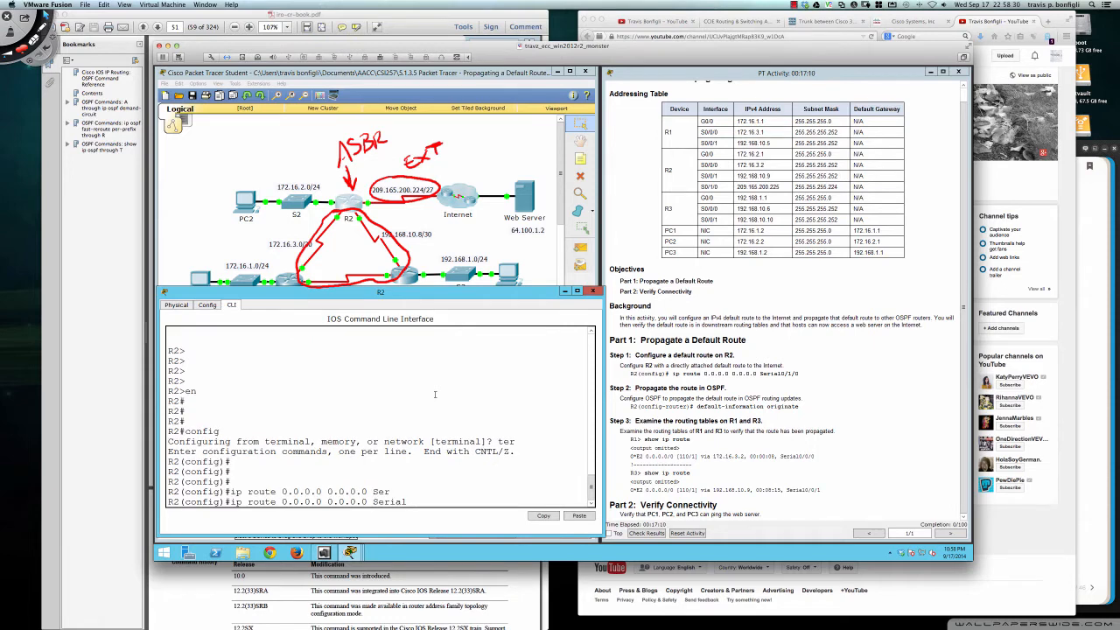
{"action": "type", "text": "0/1/0"}
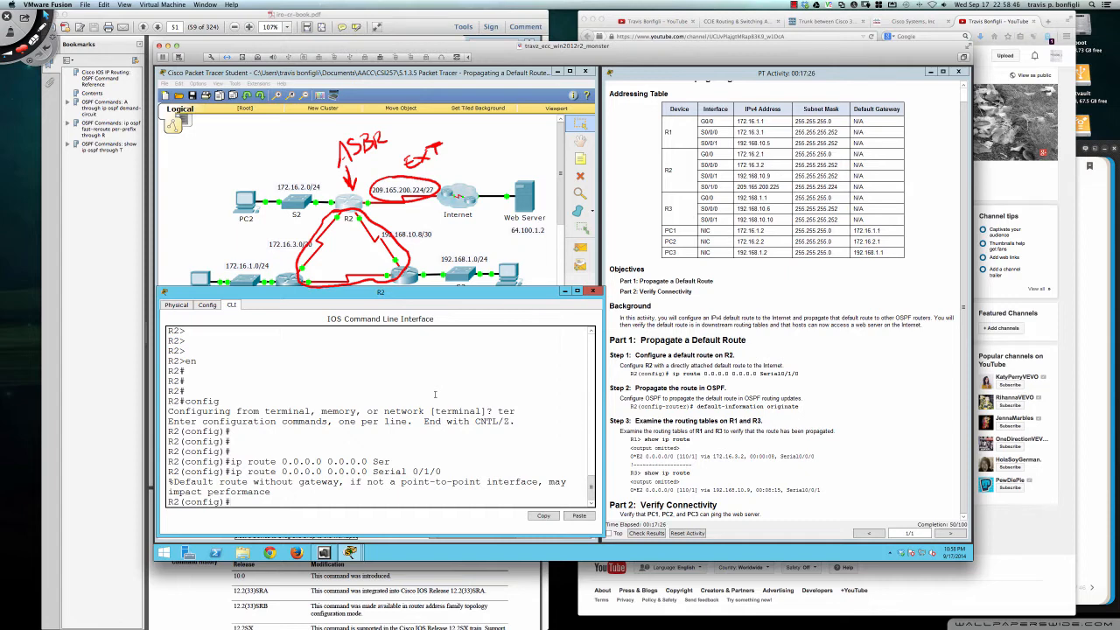
Step: Run do show ip interface brief on R2 and highlight the serial interface lines
{"action": "type", "text": "do sh ip int brig"}
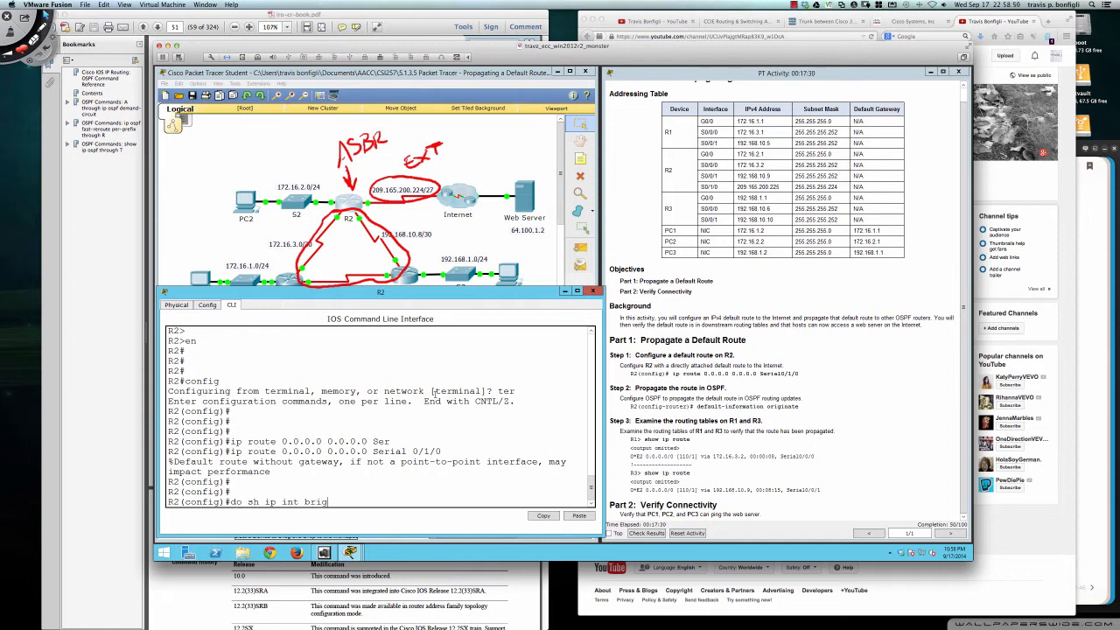
{"action": "key", "text": "Return"}
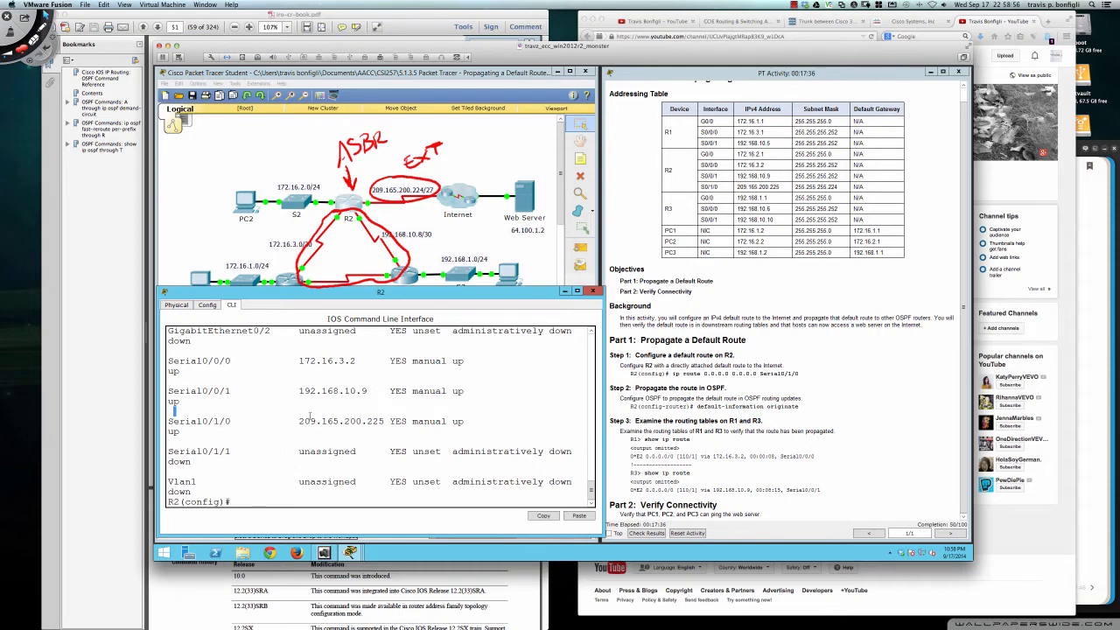
{"action": "left_click_drag", "start_coordinate": [168, 420], "coordinate": [465, 429]}
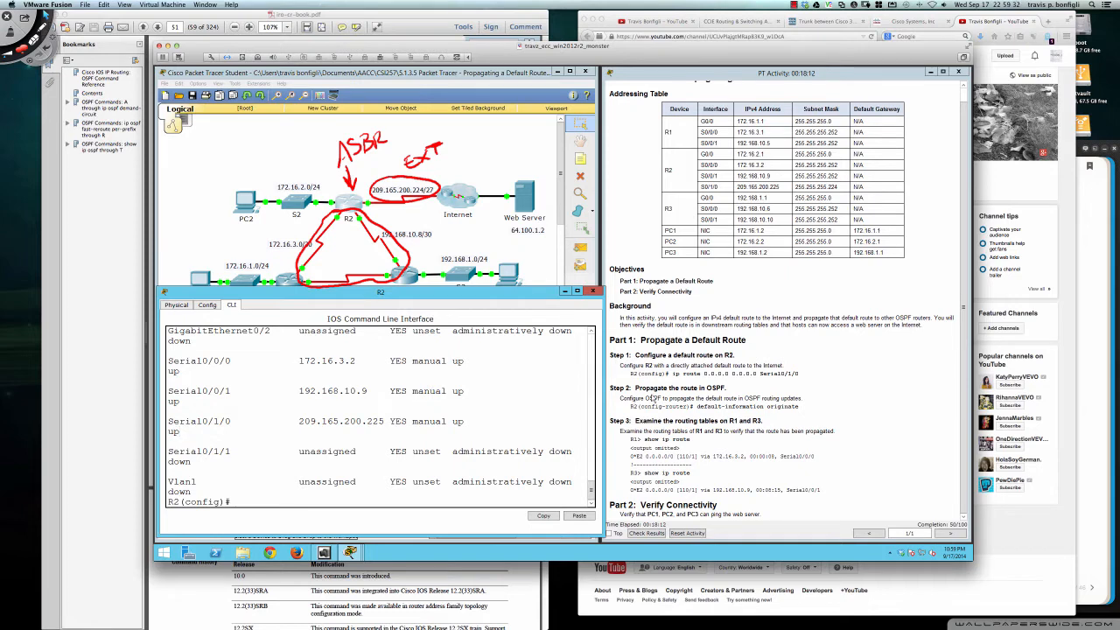
{"action": "mouse_move", "coordinate": [654, 396]}
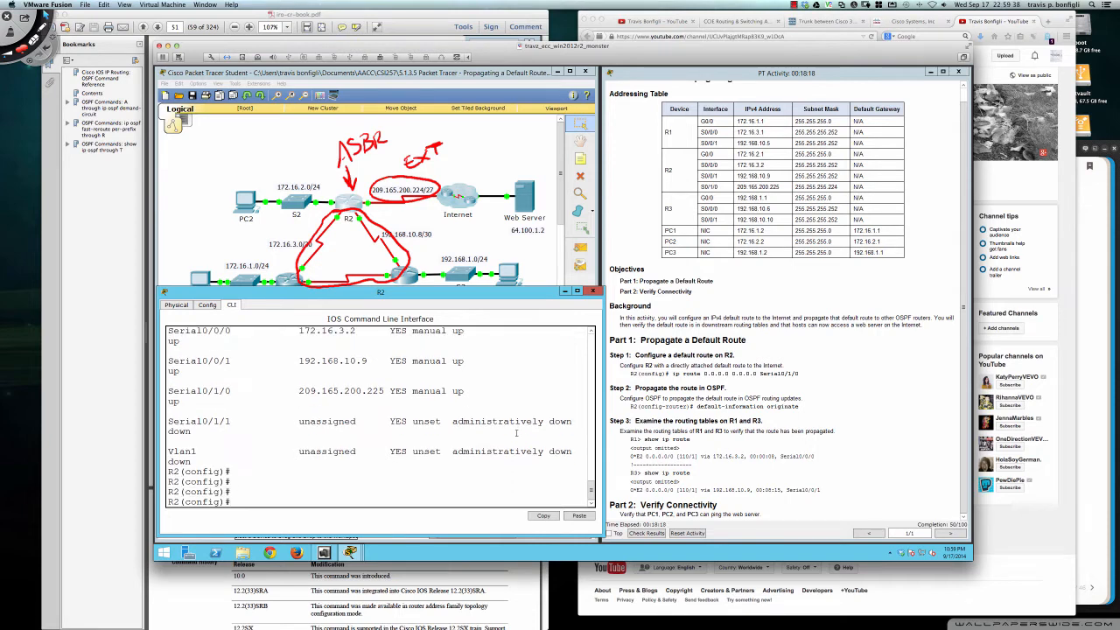
Step: Under router ospf 1 on R2, enter default-information originate
{"action": "type", "text": "def"}
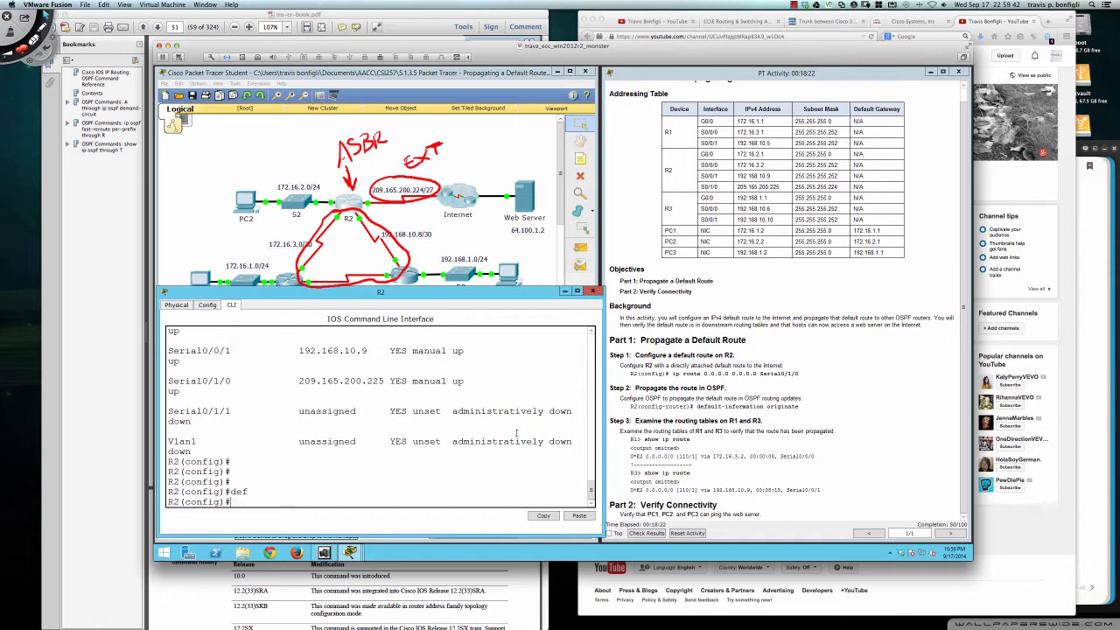
{"action": "type", "text": "router ospf 1"}
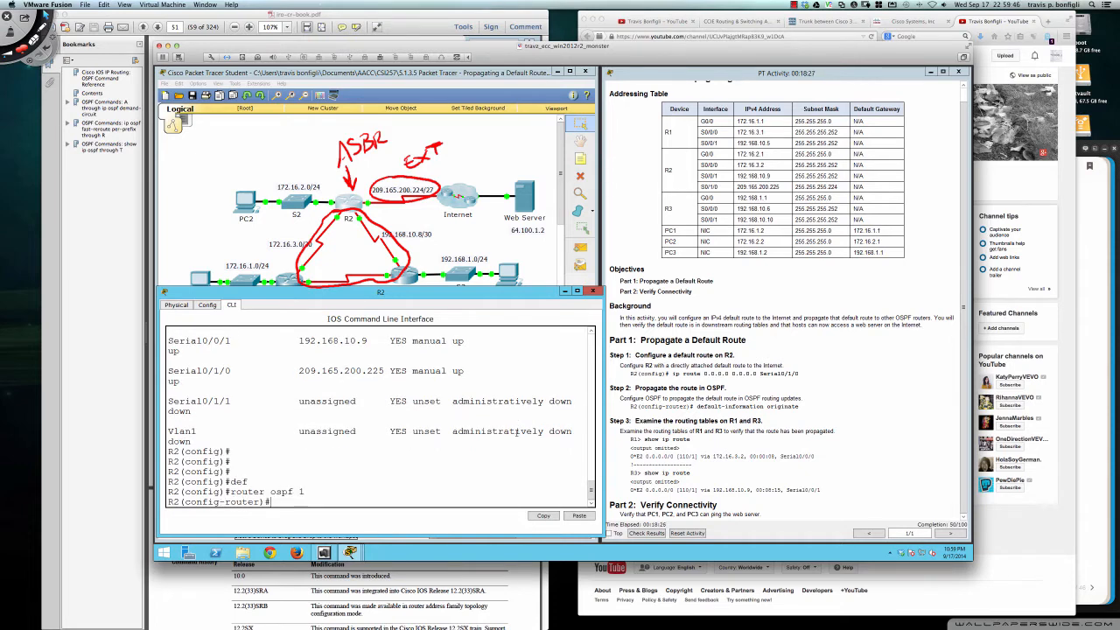
{"action": "type", "text": "default-information"}
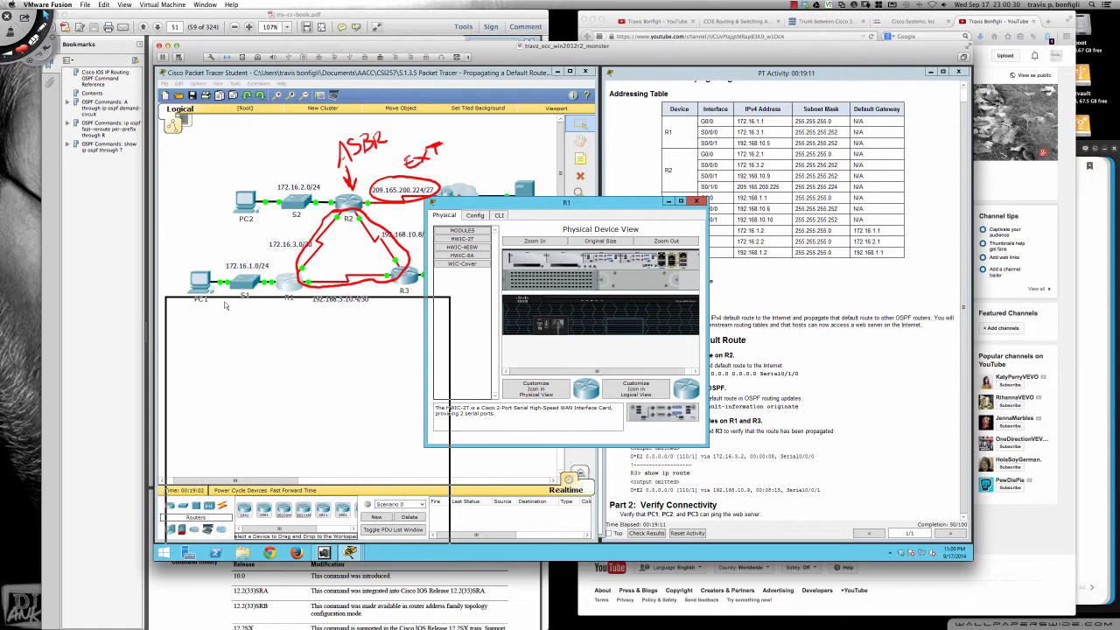
Step: Run show ip route on R1 and highlight the gateway-of-last-resort and default route lines
{"action": "left_click_drag", "start_coordinate": [567, 201], "coordinate": [299, 296]}
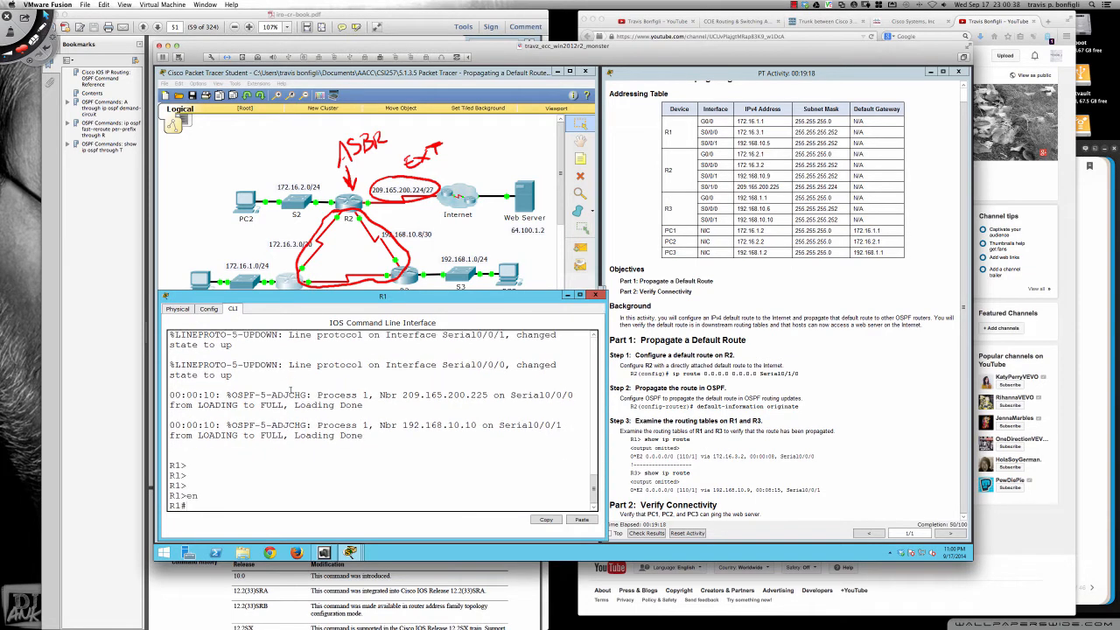
{"action": "type", "text": "sh"}
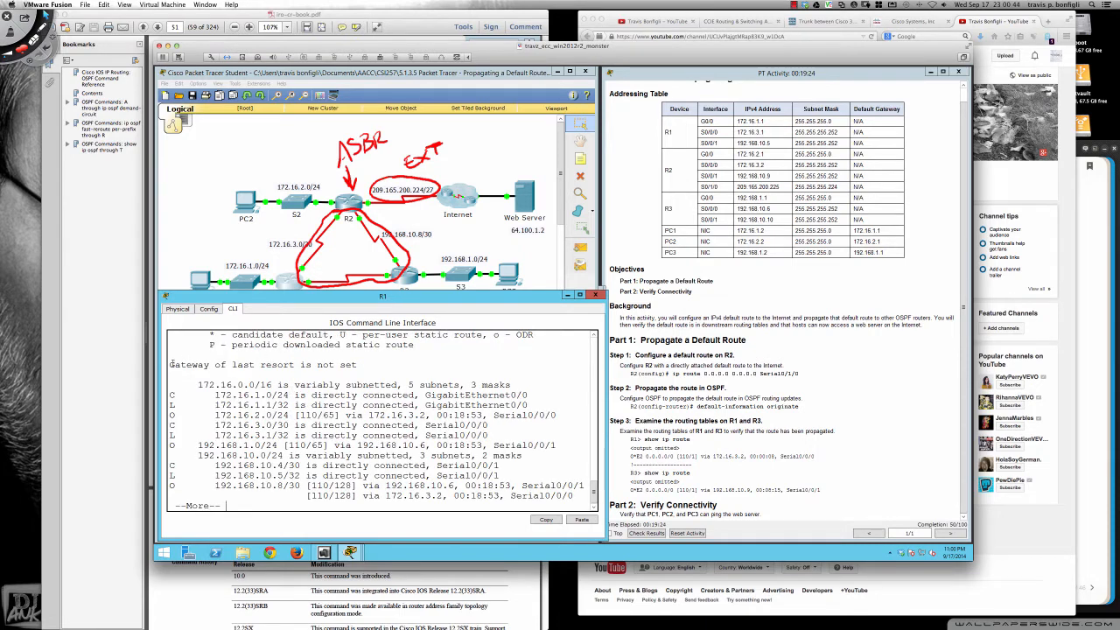
{"action": "double_click", "coordinate": [227, 364]}
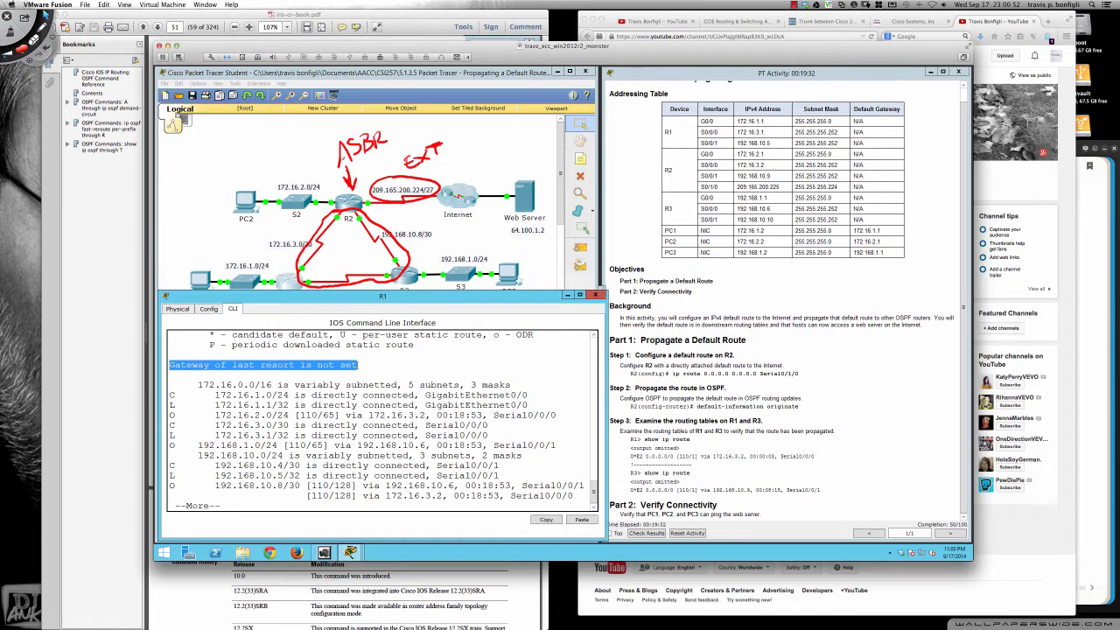
{"action": "key", "text": "space"}
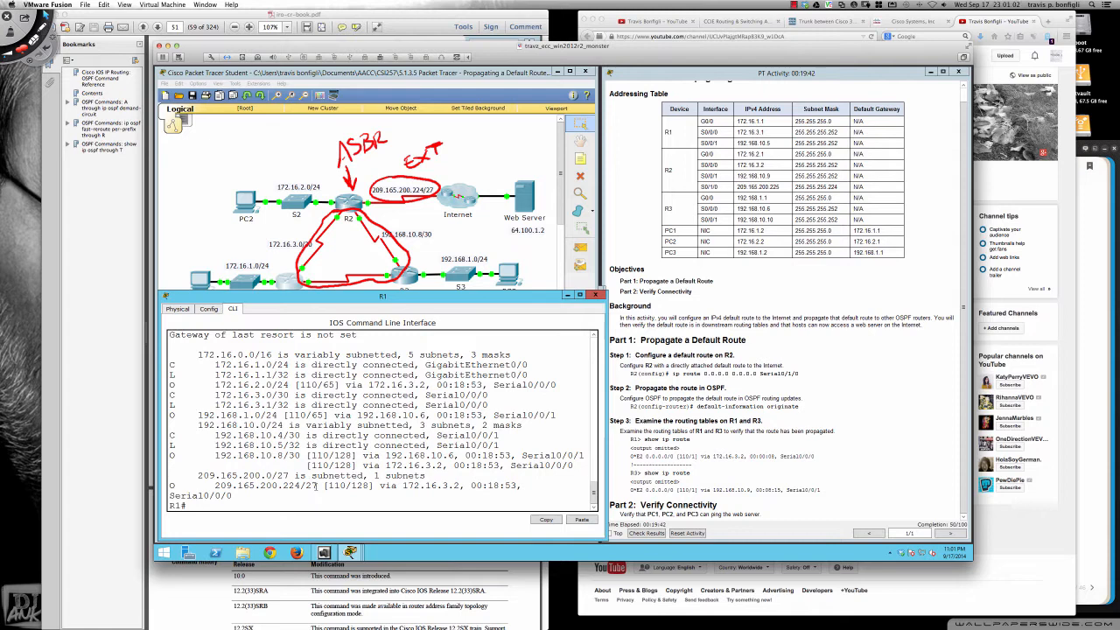
{"action": "double_click", "coordinate": [229, 486]}
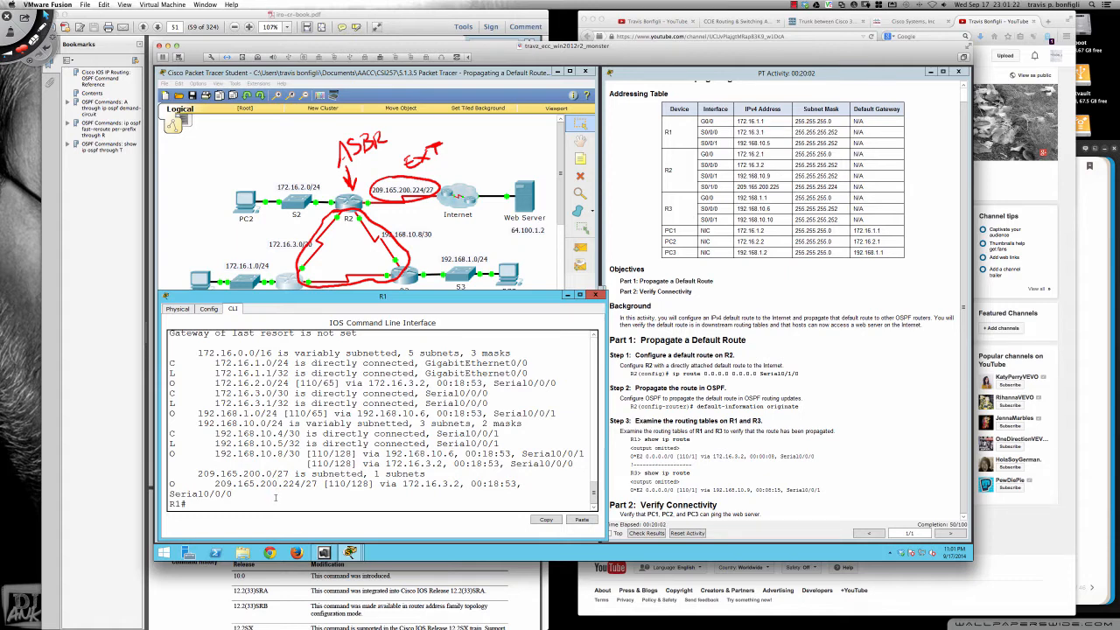
Step: Start traceroute 64.100.1.2 from R1's privileged EXEC prompt
{"action": "type", "text": "traceroute 6"}
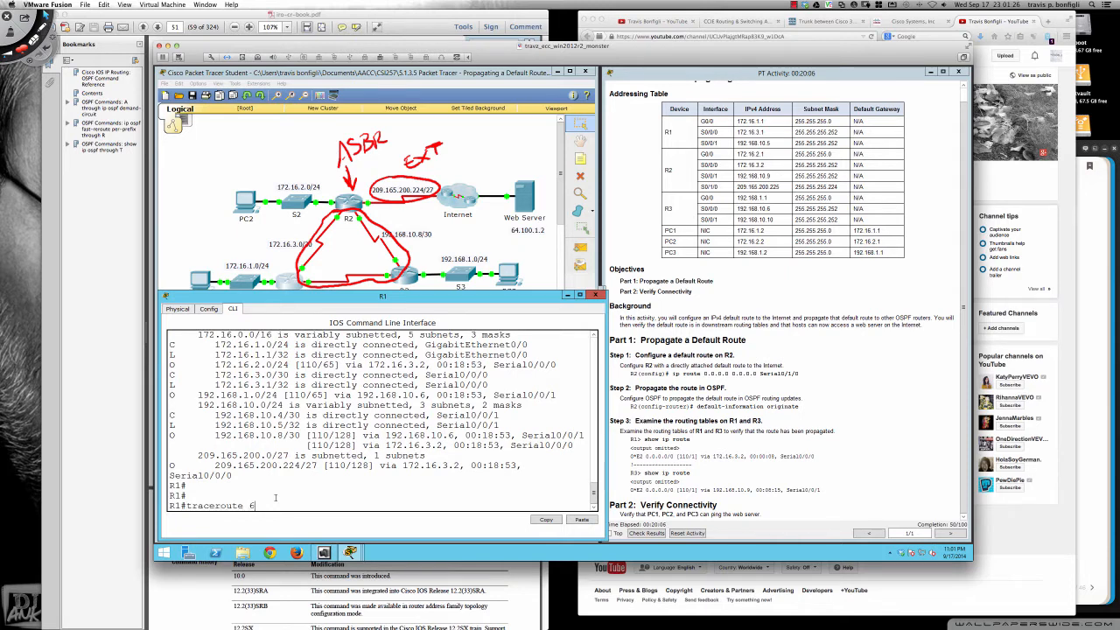
{"action": "type", "text": "4.100."}
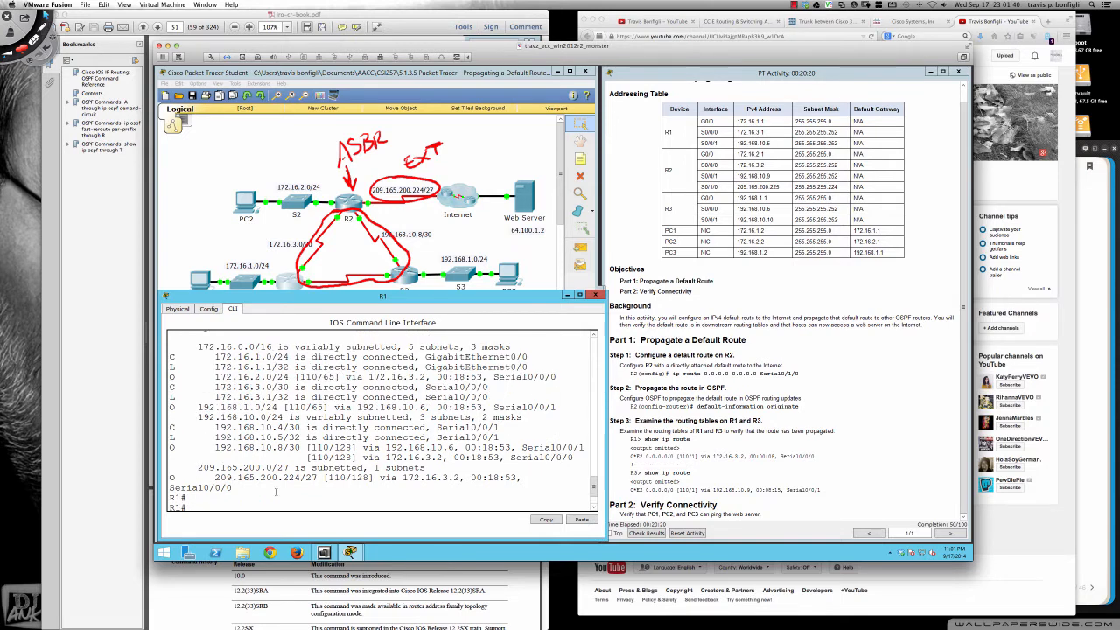
{"action": "type", "text": "traceroute 64.100.1.2"}
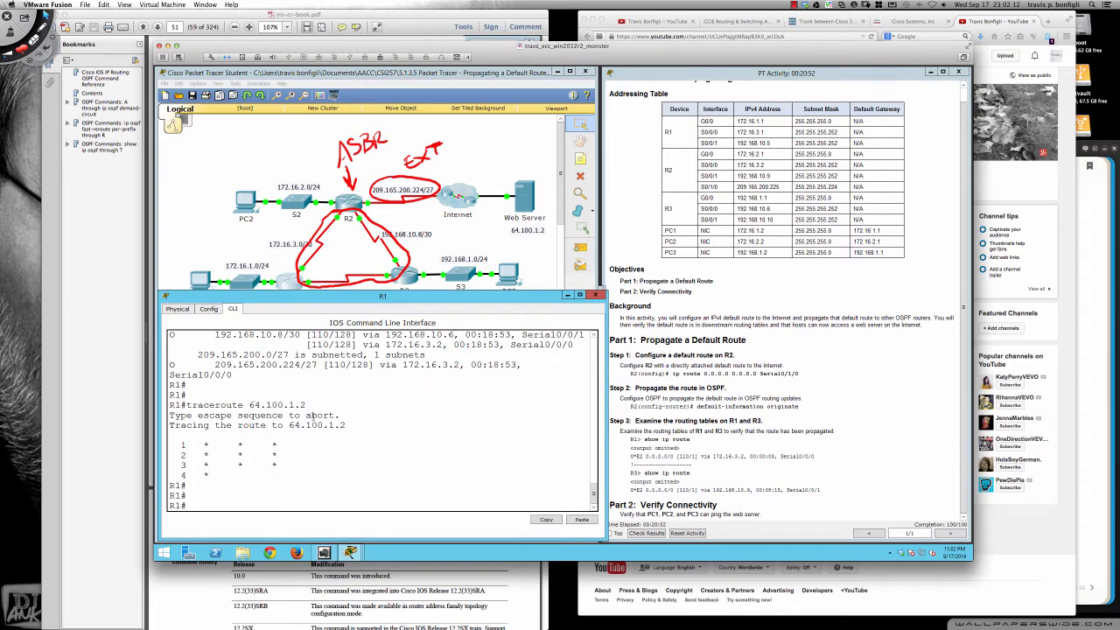
Step: Run show ip route on R1 and highlight the O*E2 default route via 172.16.3.2
{"action": "type", "text": "sh"}
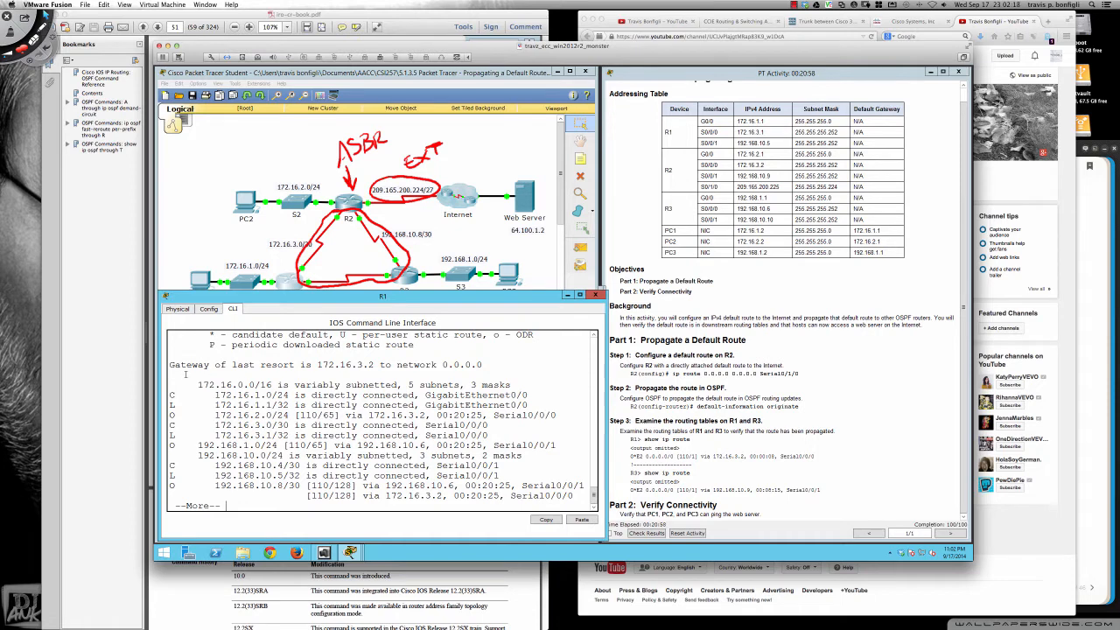
{"action": "double_click", "coordinate": [214, 365]}
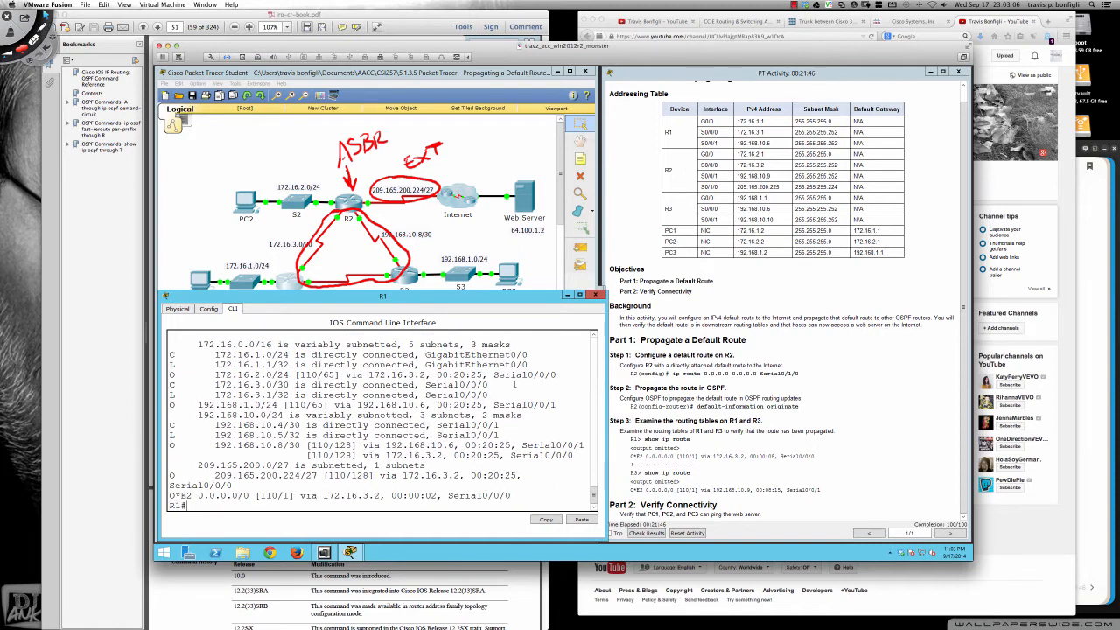
Step: Rerun traceroute 64.100.1.2 on R1 successfully, then show ip route with its legend
{"action": "type", "text": "traceroute 64.100.1.2"}
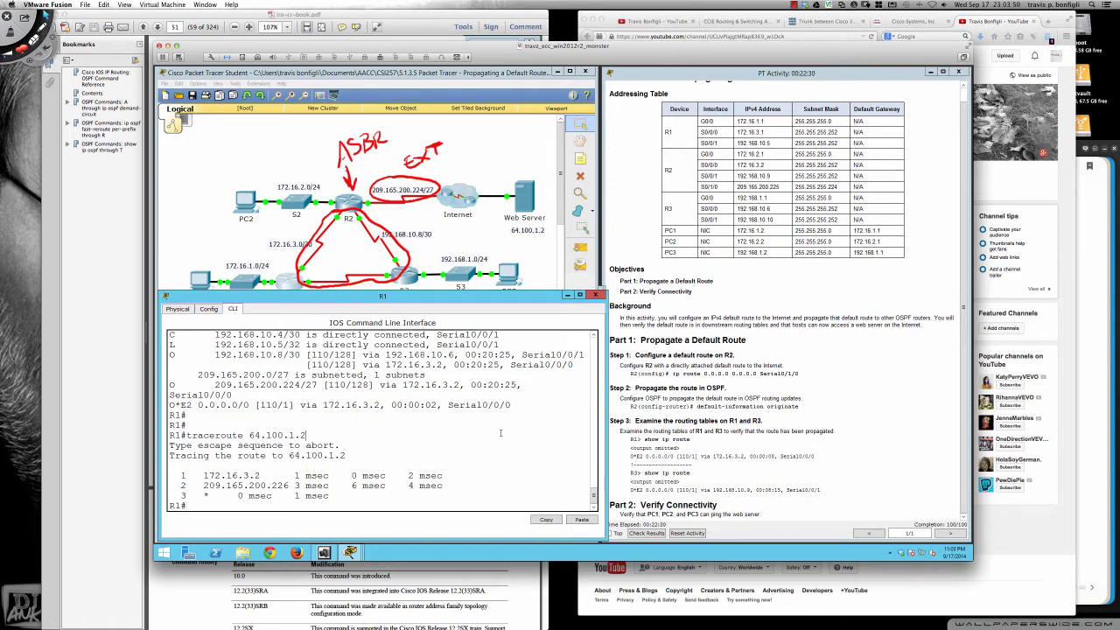
{"action": "type", "text": "sh ip"}
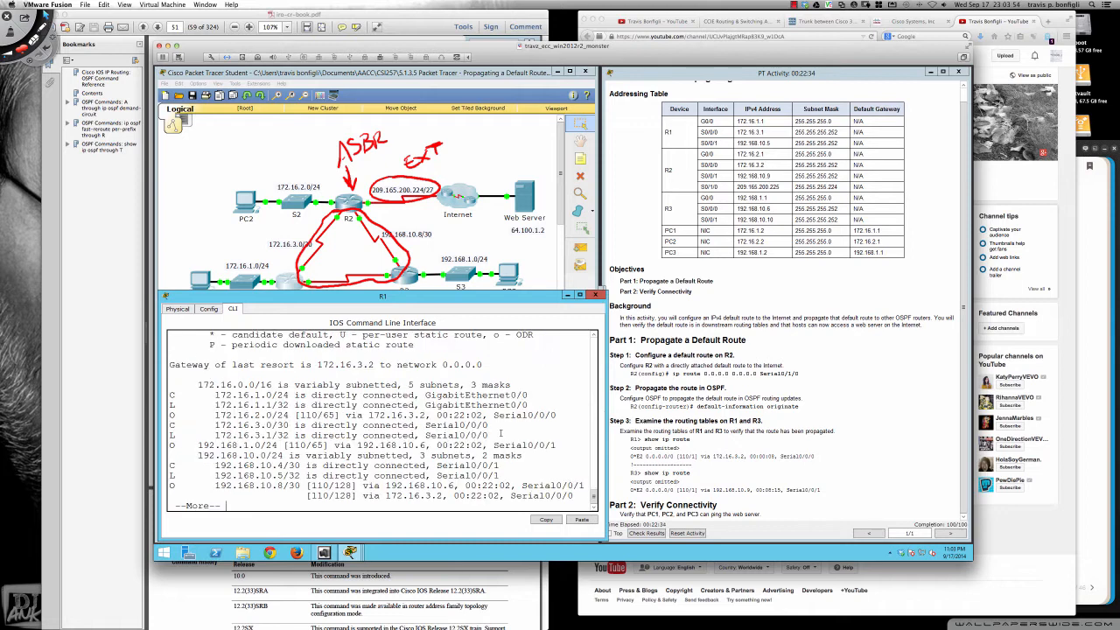
{"action": "key", "text": "space"}
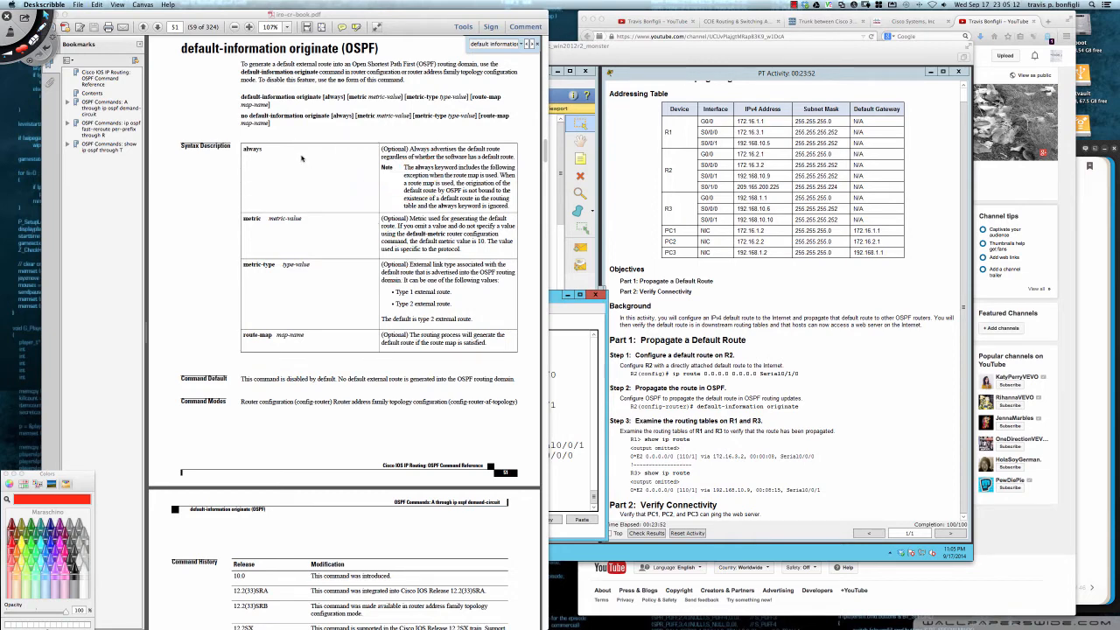
{"action": "mouse_move", "coordinate": [287, 122]}
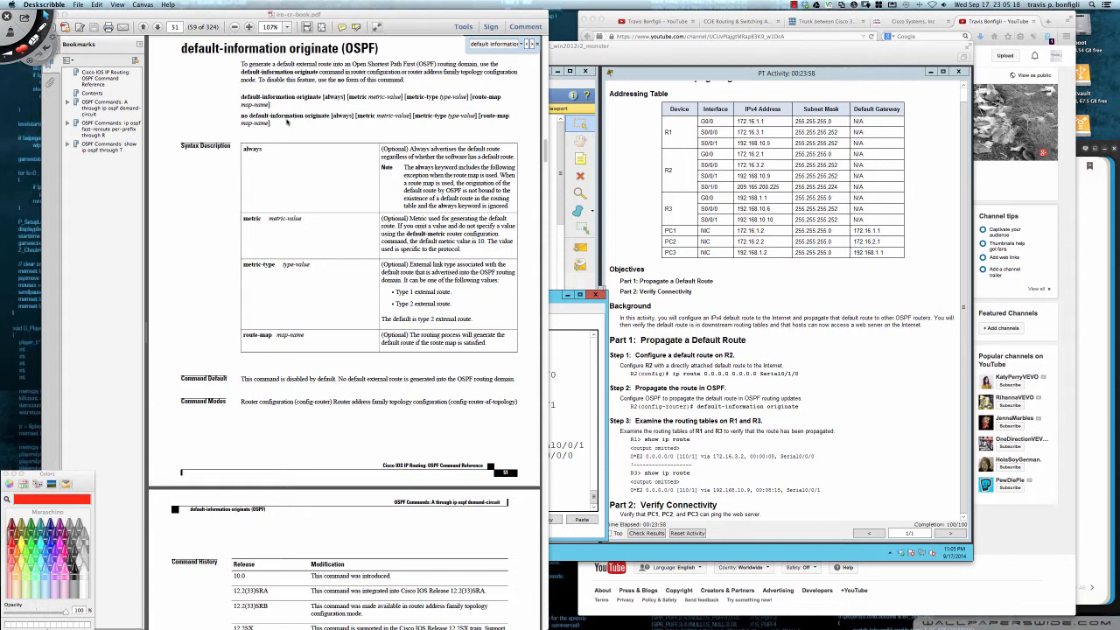
{"action": "mouse_move", "coordinate": [256, 208]}
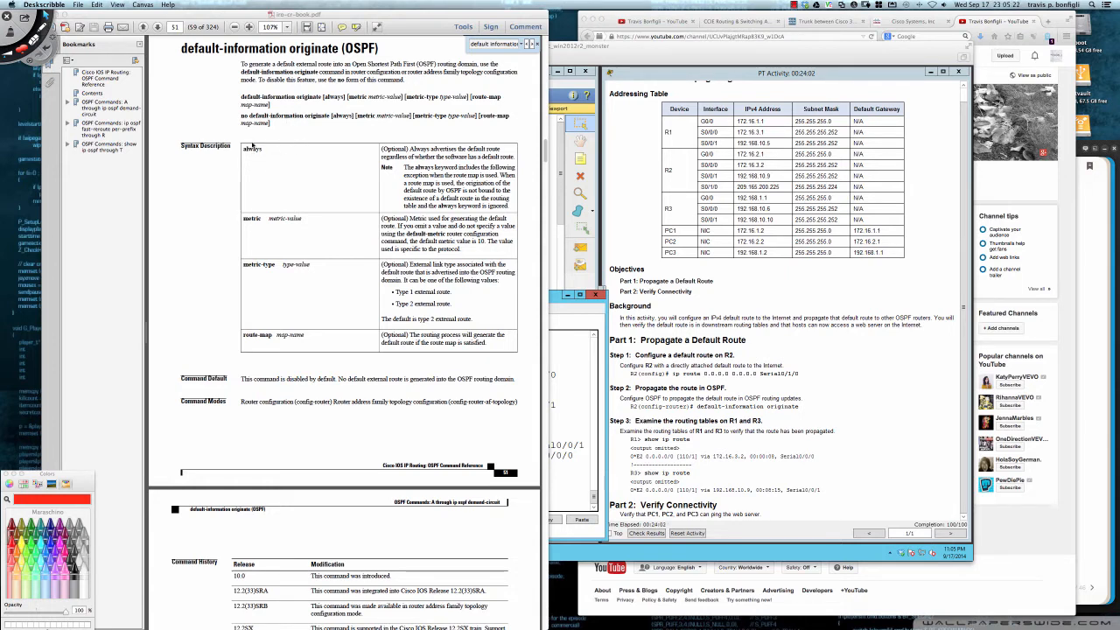
{"action": "mouse_move", "coordinate": [248, 217]}
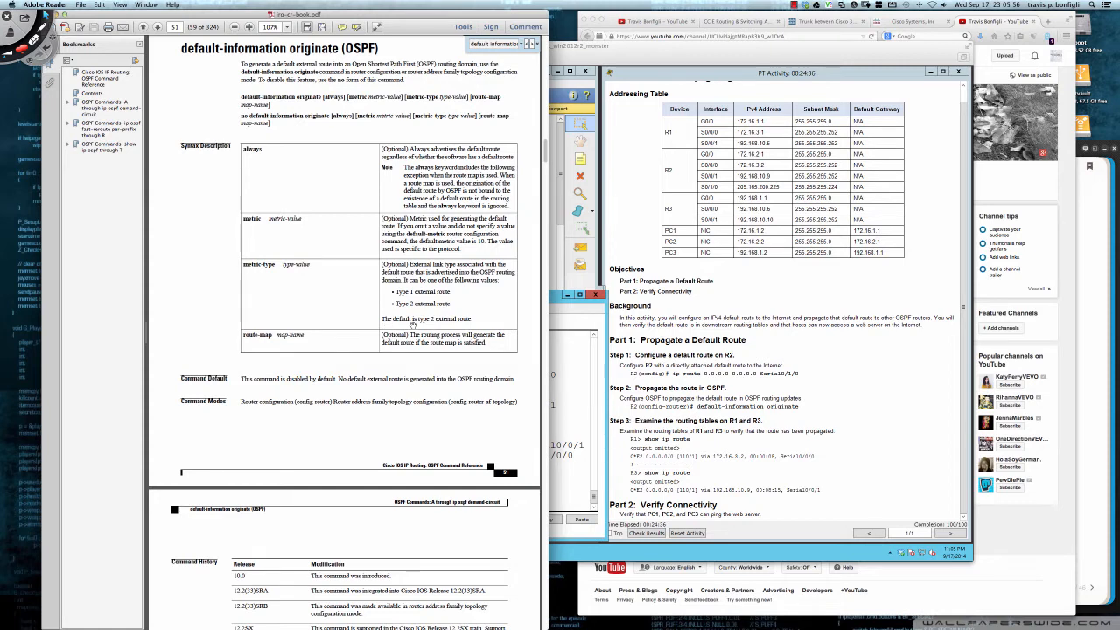
{"action": "mouse_move", "coordinate": [469, 320]}
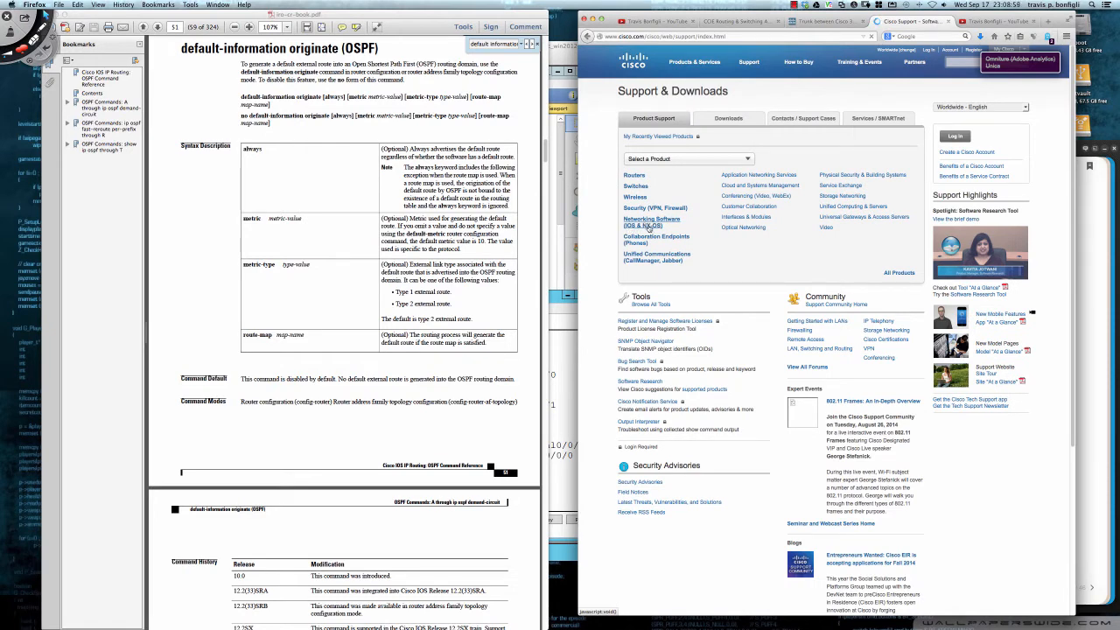
Step: Open Cisco IOS 15.3M&T Command References and scroll to the IP Routing section
{"action": "left_click", "coordinate": [651, 220]}
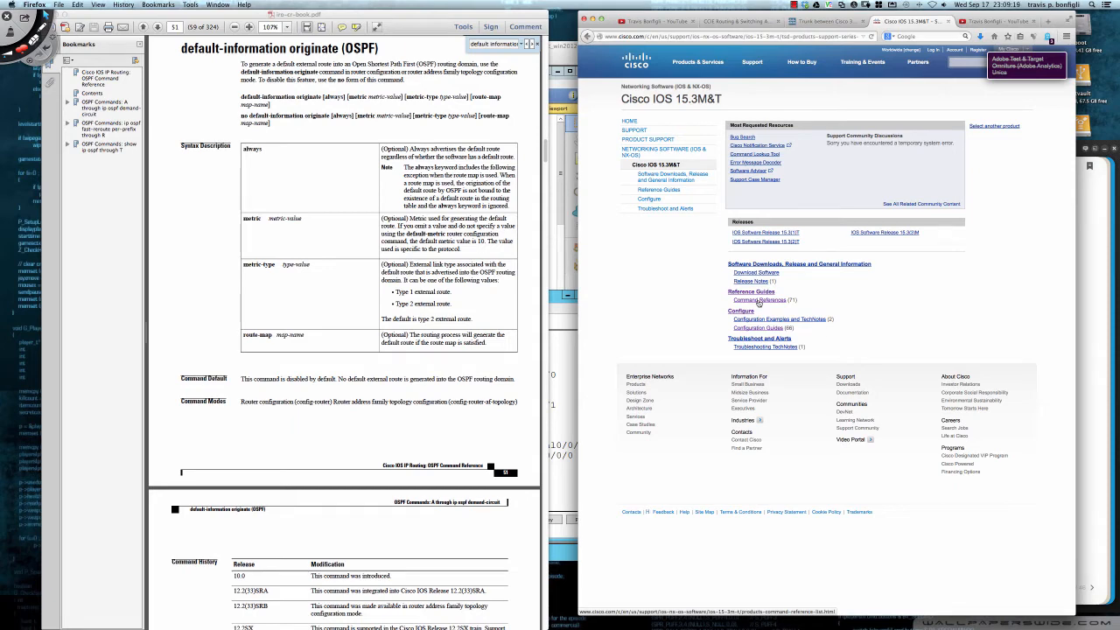
{"action": "left_click", "coordinate": [759, 299]}
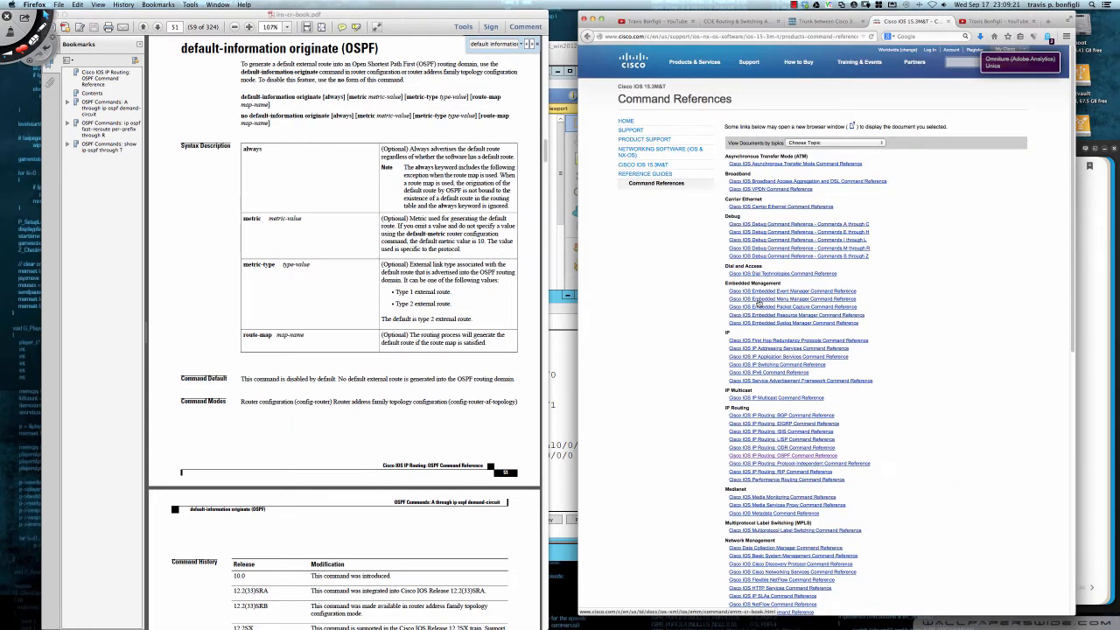
{"action": "mouse_move", "coordinate": [703, 312]}
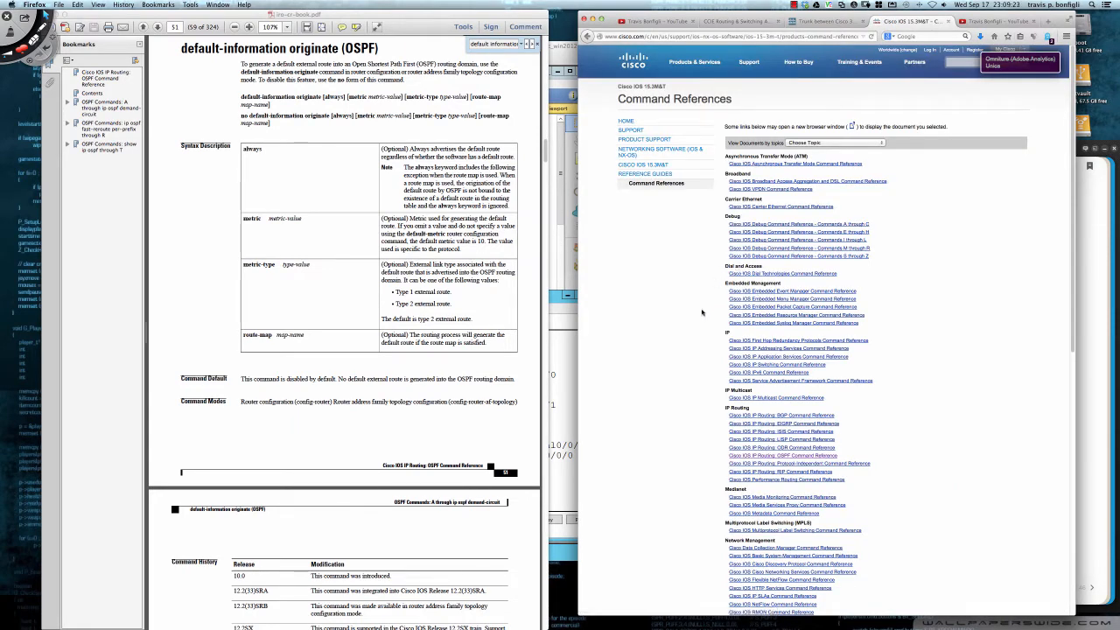
{"action": "scroll", "scroll_direction": "down", "scroll_amount": 3}
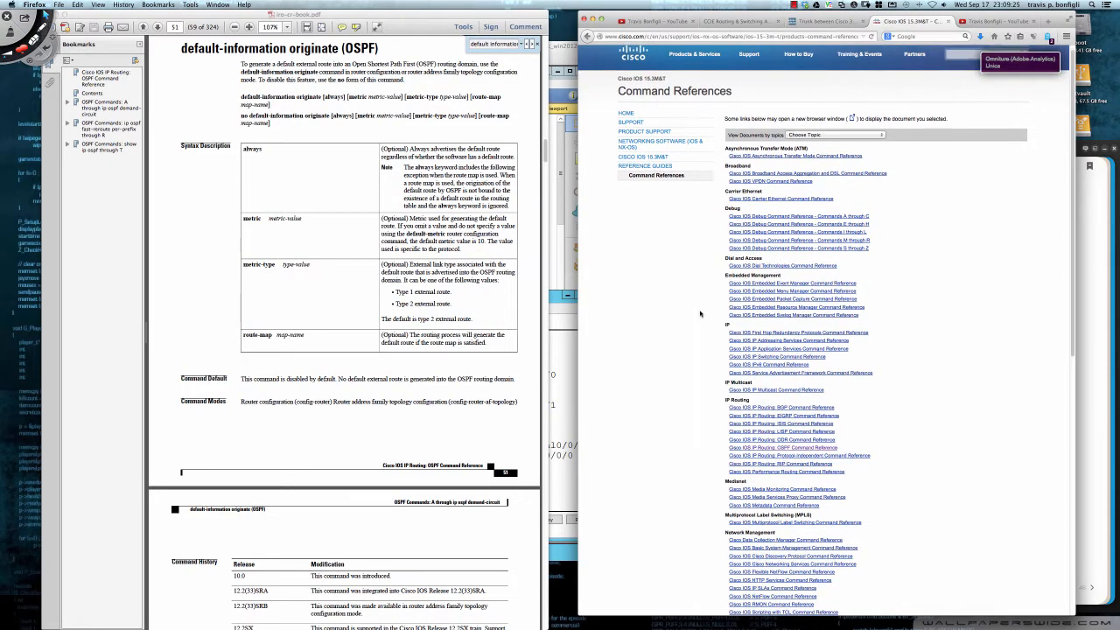
{"action": "scroll", "scroll_direction": "down", "scroll_amount": 3}
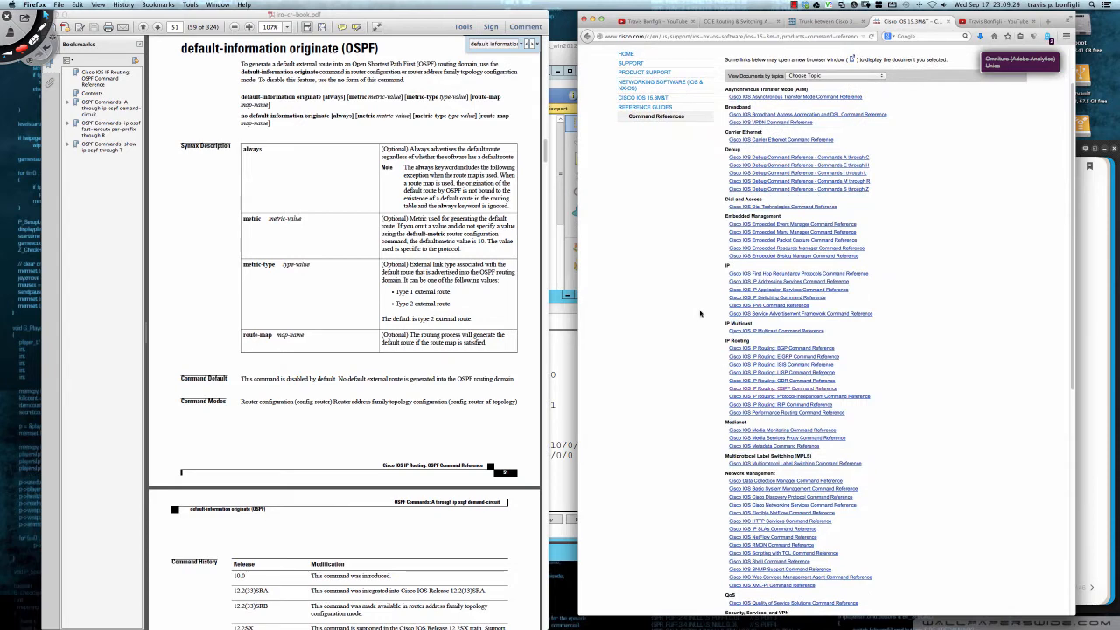
{"action": "scroll", "scroll_direction": "down", "scroll_amount": 3}
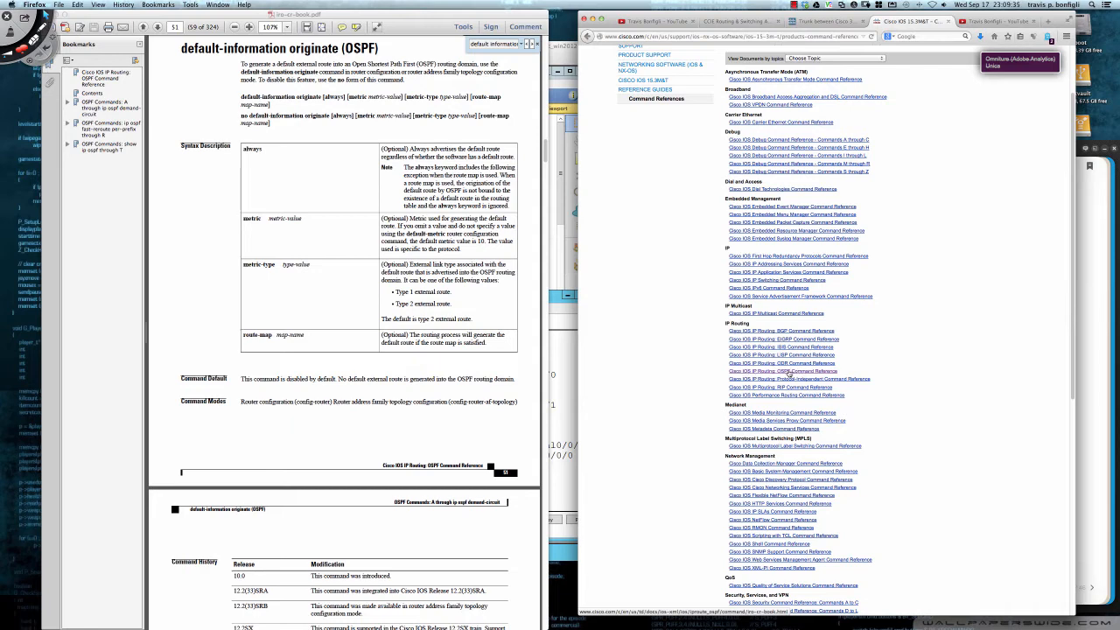
{"action": "left_click", "coordinate": [782, 371]}
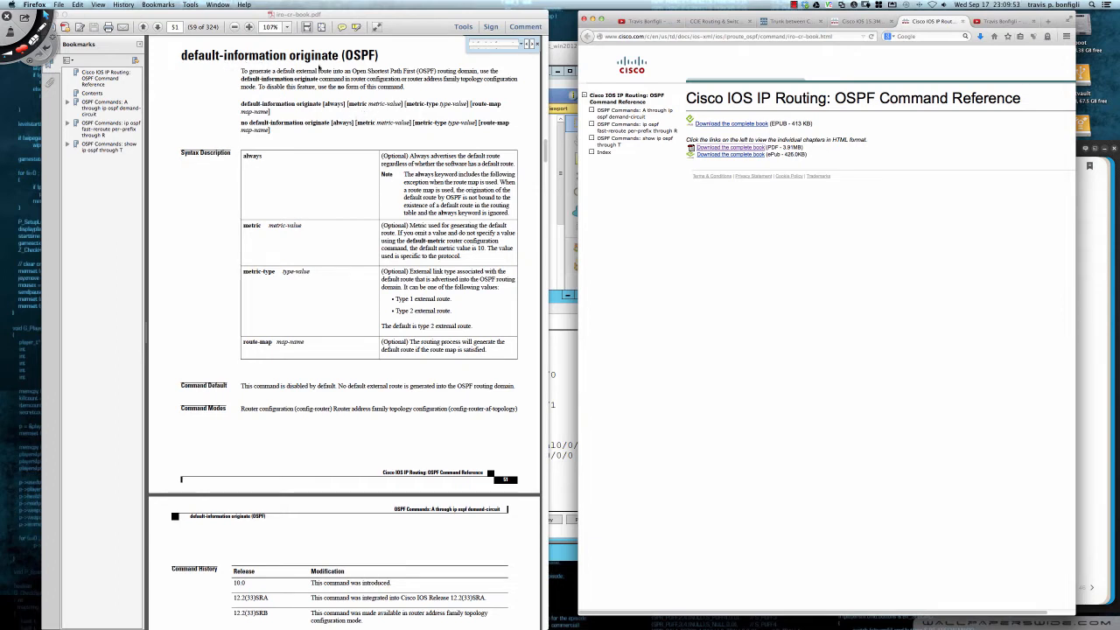
{"action": "mouse_move", "coordinate": [378, 149]}
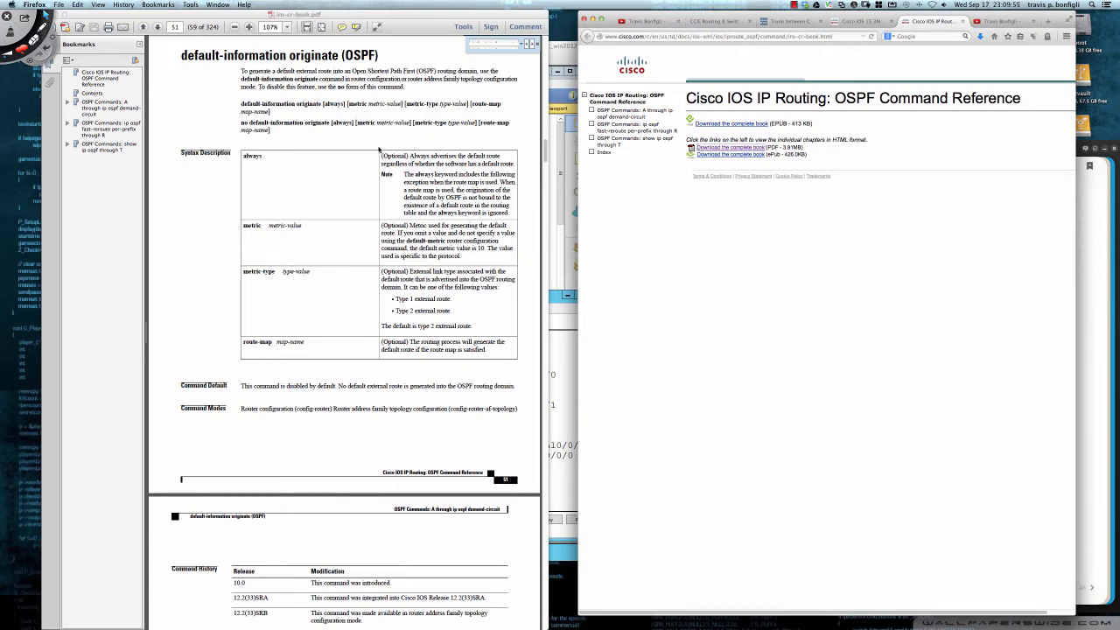
{"action": "scroll", "scroll_direction": "down", "scroll_amount": 3}
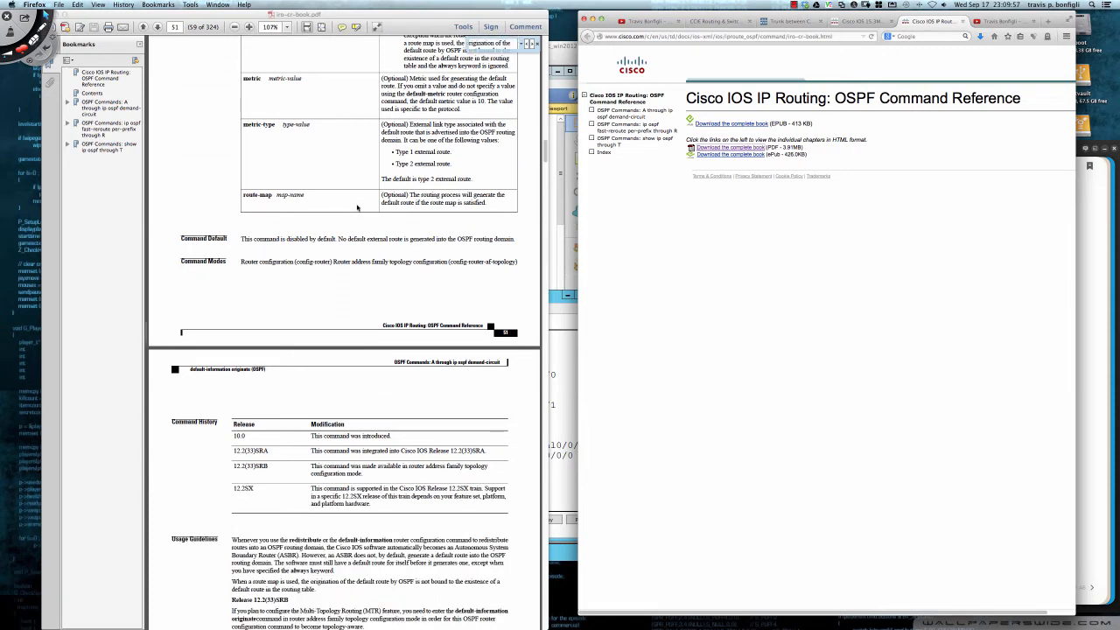
{"action": "scroll", "scroll_direction": "down", "scroll_amount": 3}
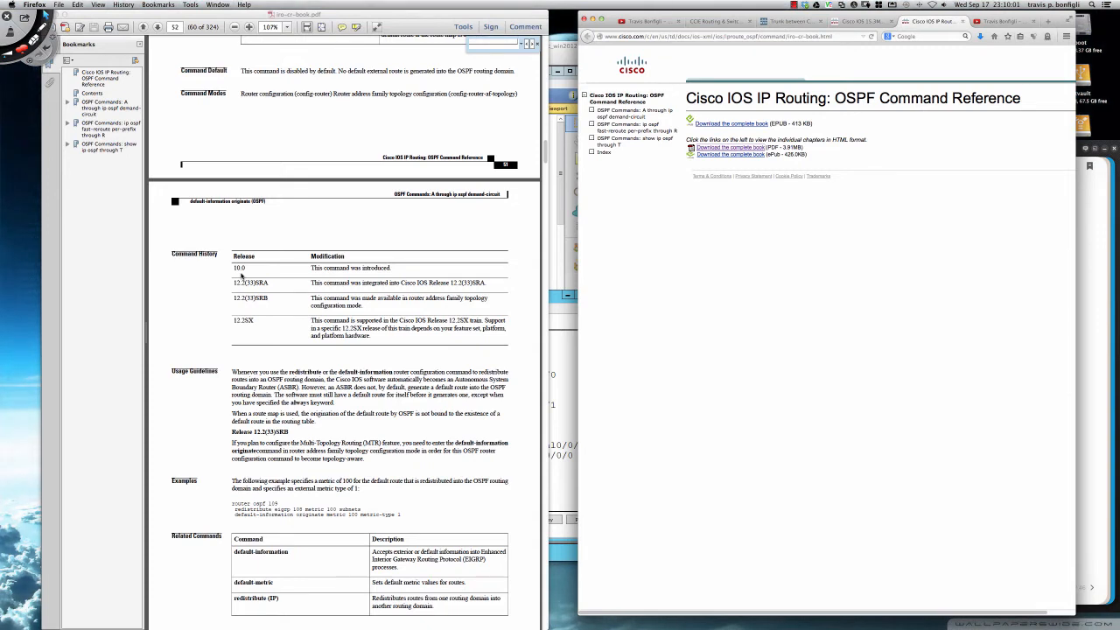
{"action": "mouse_move", "coordinate": [287, 290]}
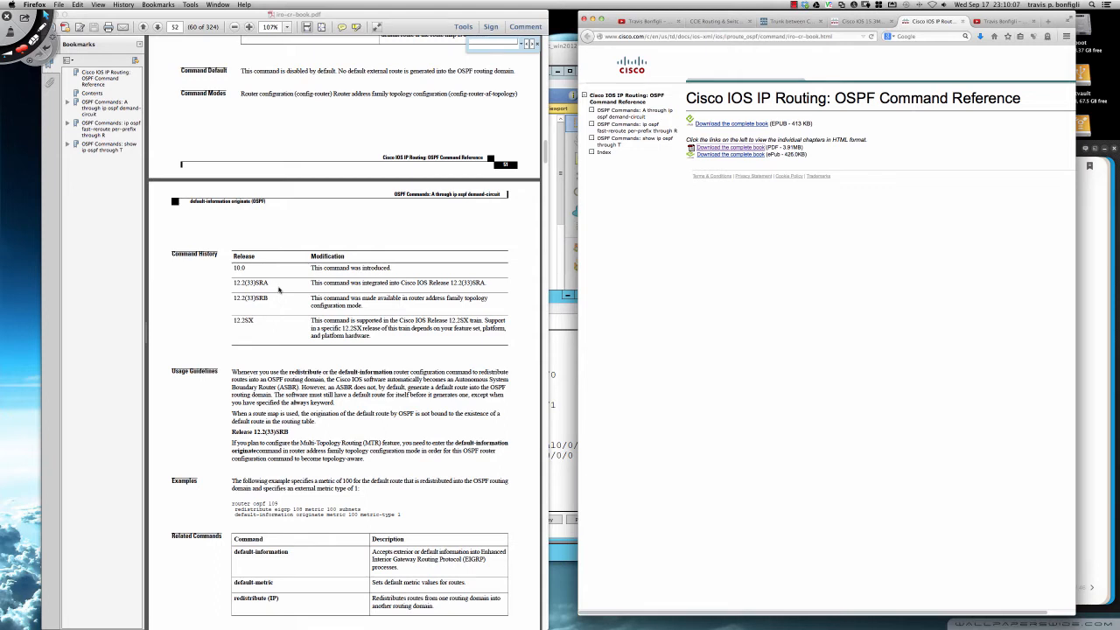
{"action": "scroll", "scroll_direction": "down", "scroll_amount": 3}
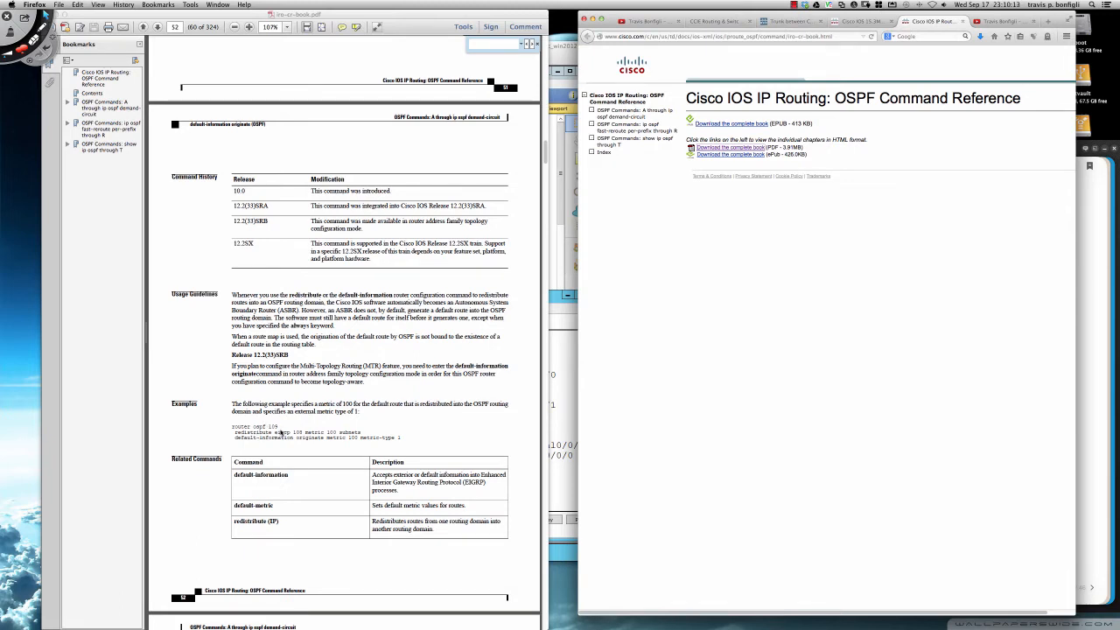
{"action": "mouse_move", "coordinate": [262, 507]}
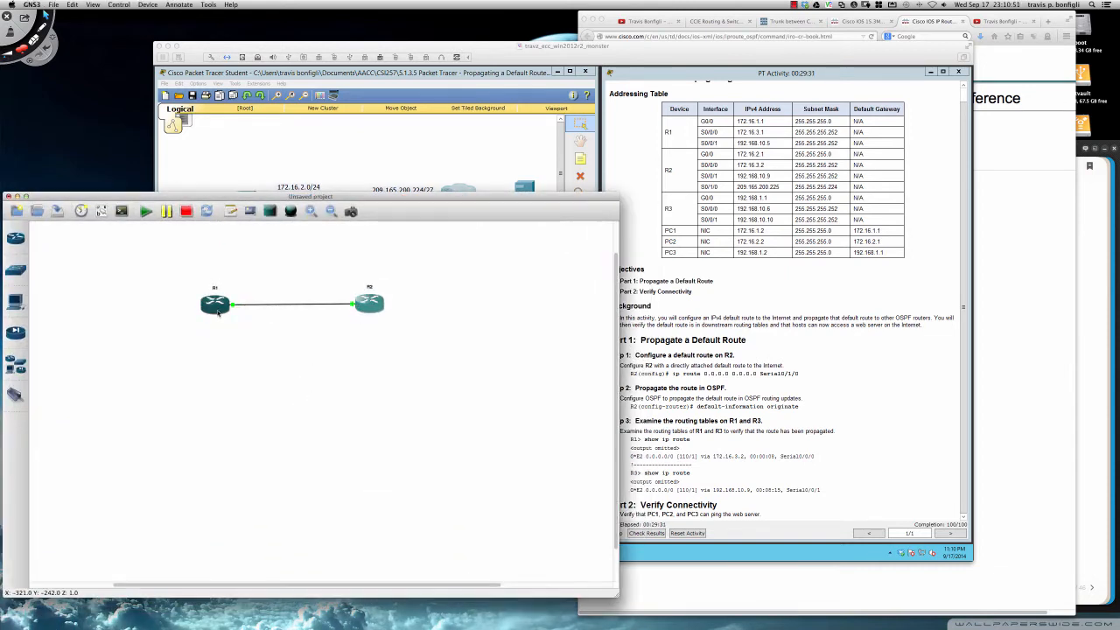
{"action": "mouse_move", "coordinate": [214, 304]}
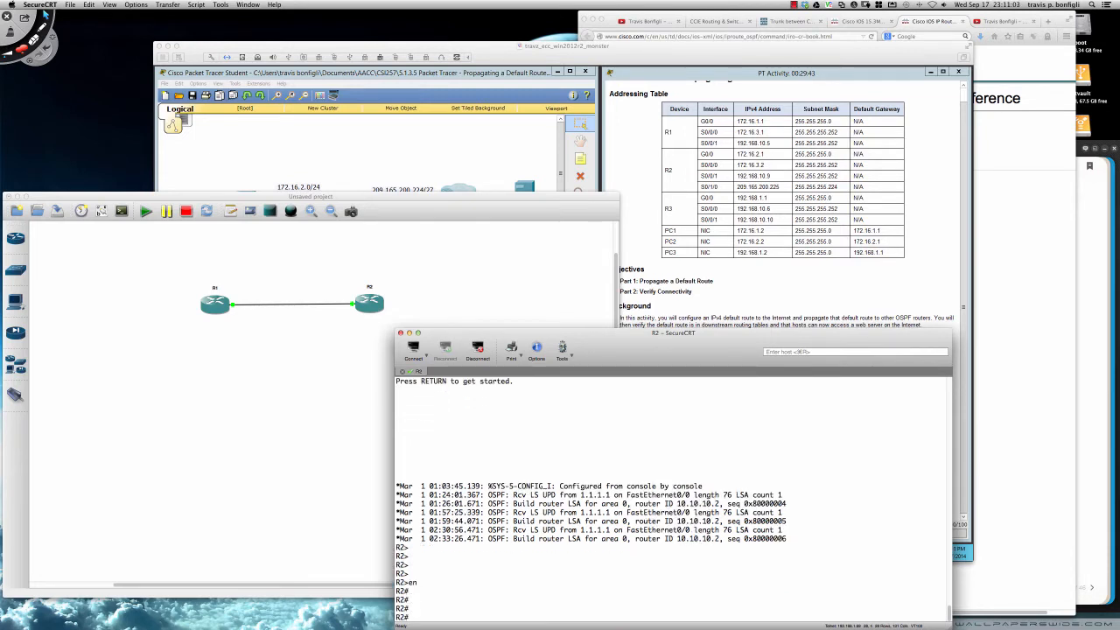
Step: On R2 enter conf t, router ospf 732, then list default-information originate ? options
{"action": "type", "text": "conf t"}
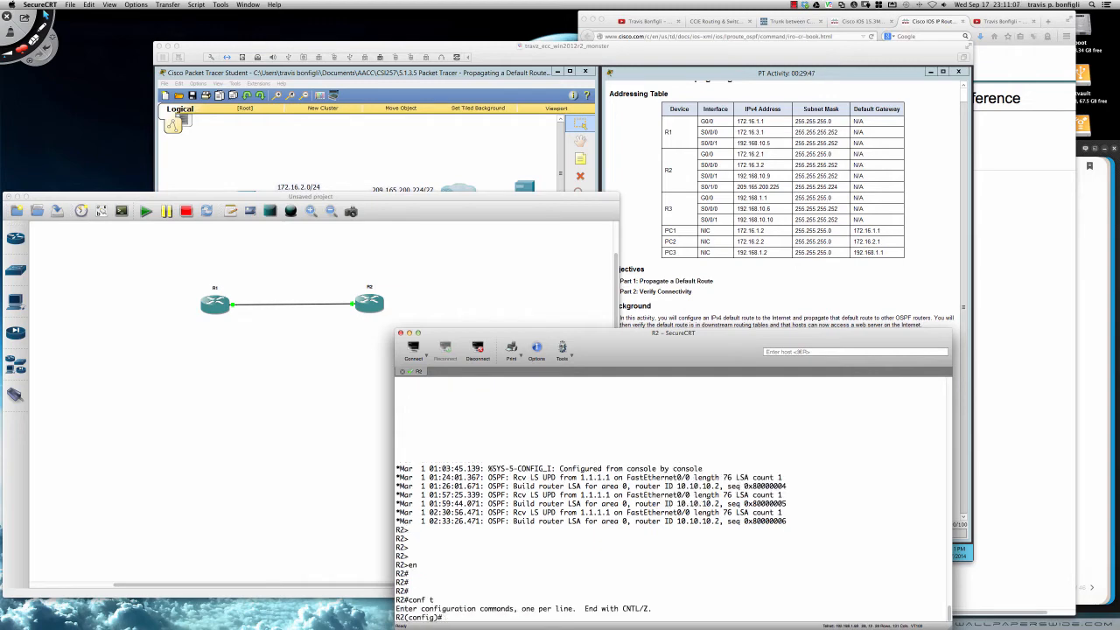
{"action": "type", "text": "router ospf 732"}
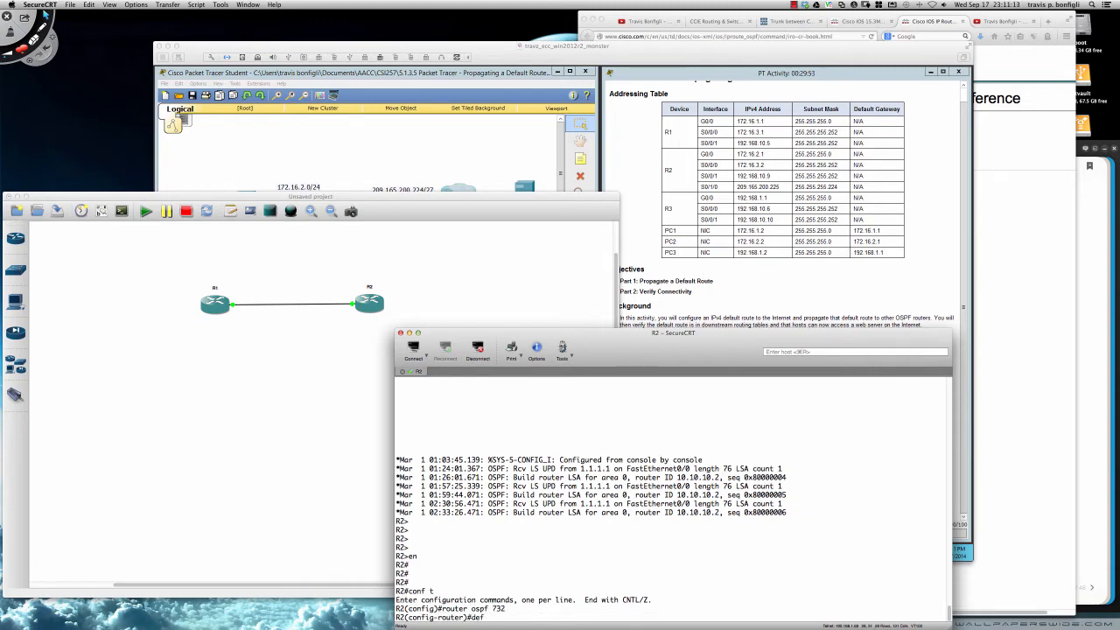
{"action": "type", "text": "default inf"}
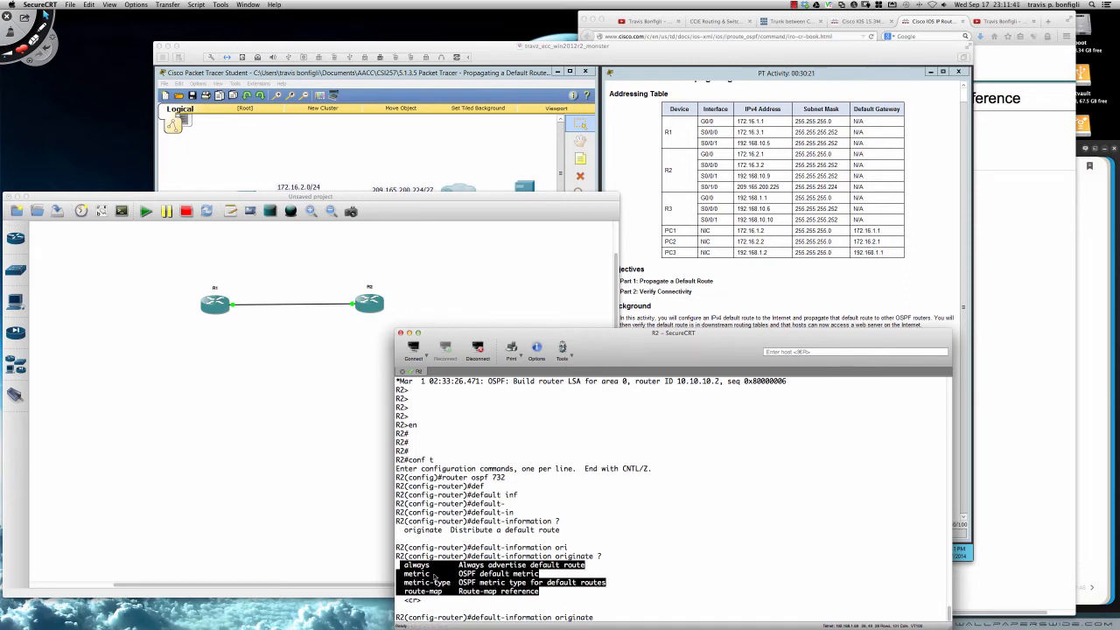
Step: Query default-information originate metric-type ? to see the type 1 or 2 values
{"action": "type", "text": "metric-type"}
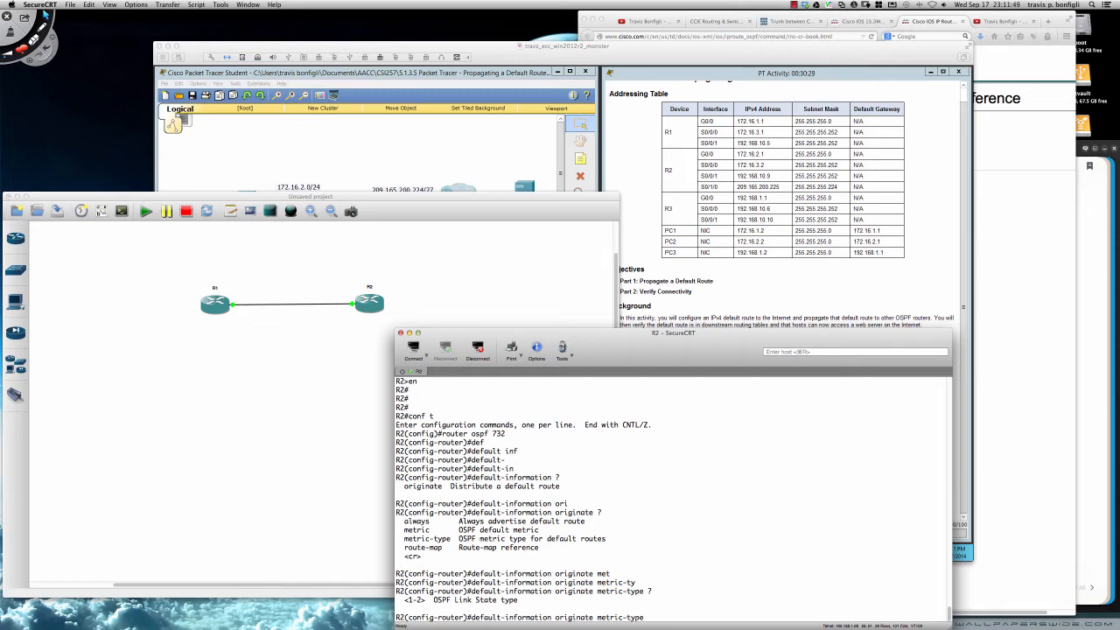
{"action": "mouse_move", "coordinate": [476, 247]}
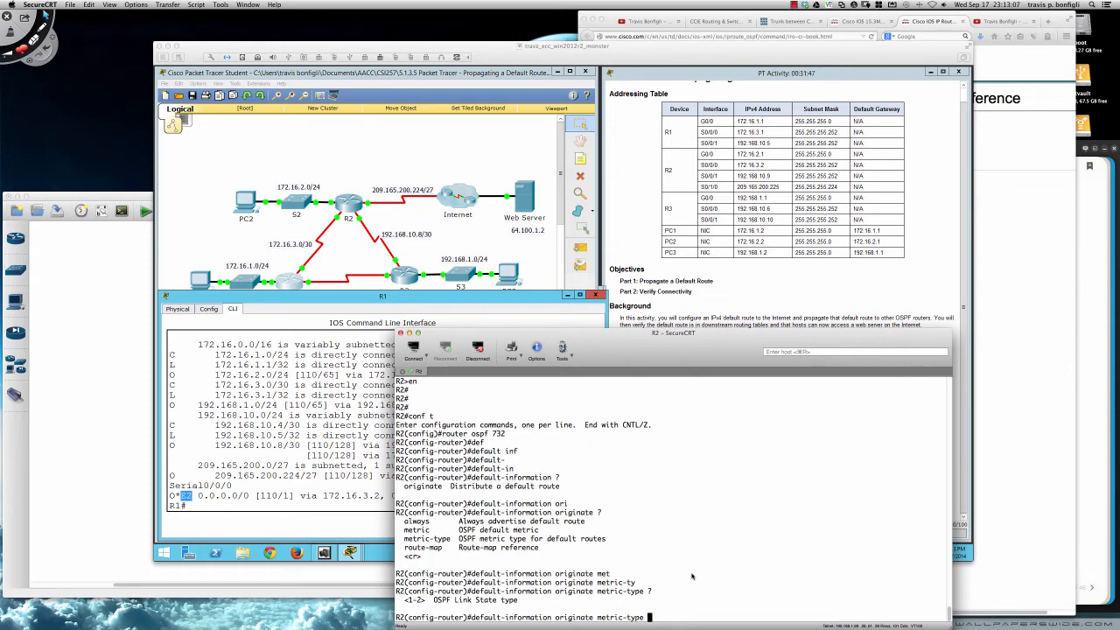
{"action": "mouse_move", "coordinate": [689, 476]}
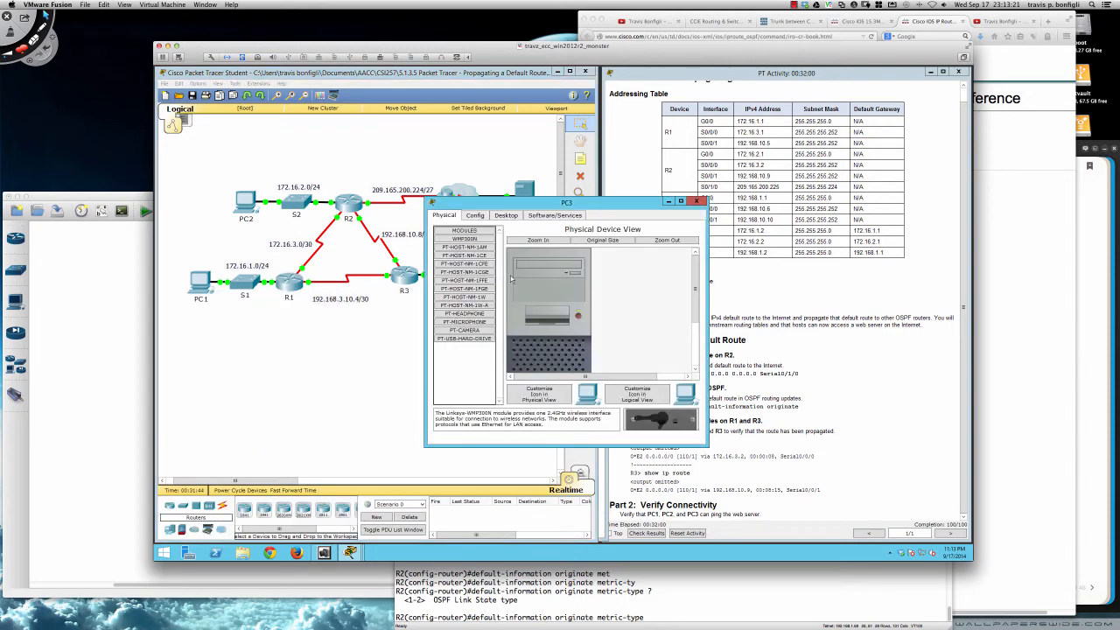
Step: Start entering ping 64. at the PC's command prompt after moving its window aside
{"action": "left_click_drag", "start_coordinate": [566, 202], "coordinate": [567, 217]}
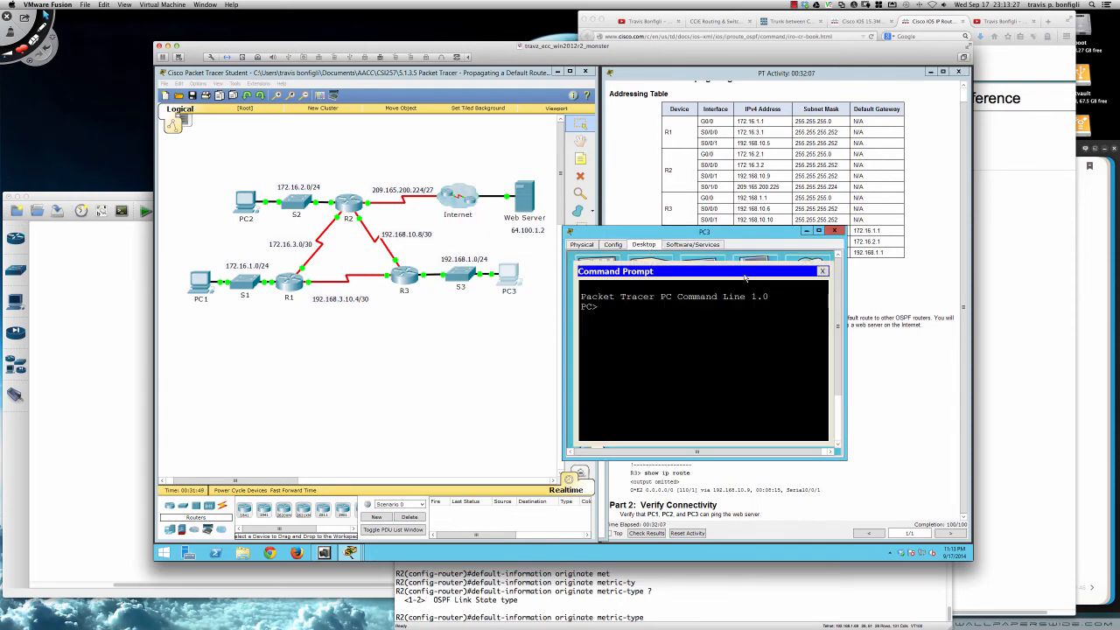
{"action": "type", "text": "ping 64."}
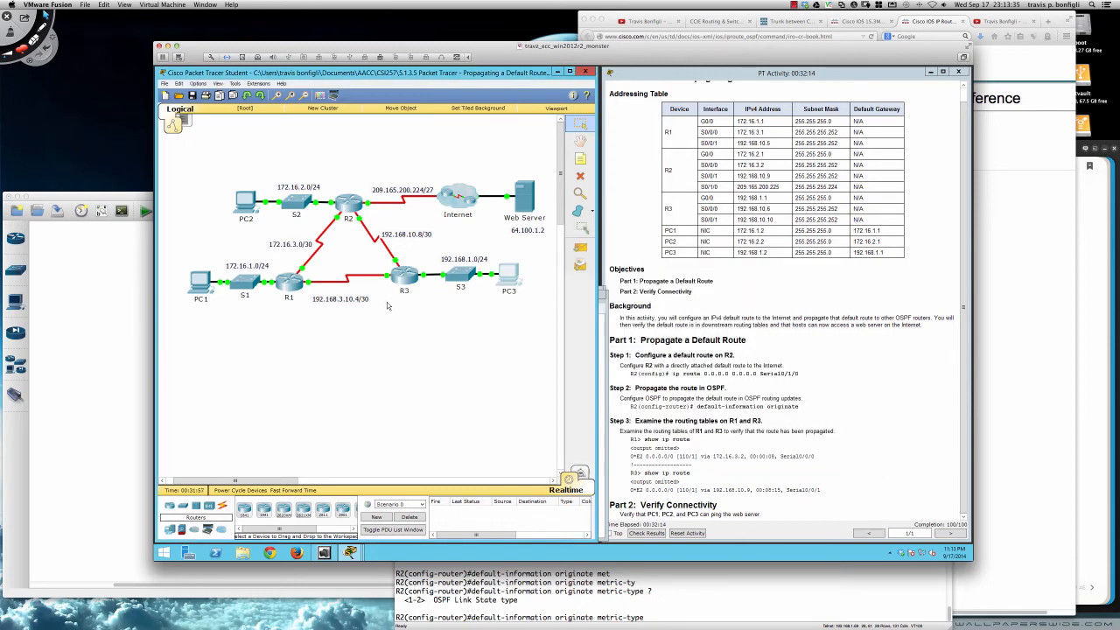
Step: From the PC's command prompt, ping the web server at 64.100.1.2
{"action": "double_click", "coordinate": [199, 283]}
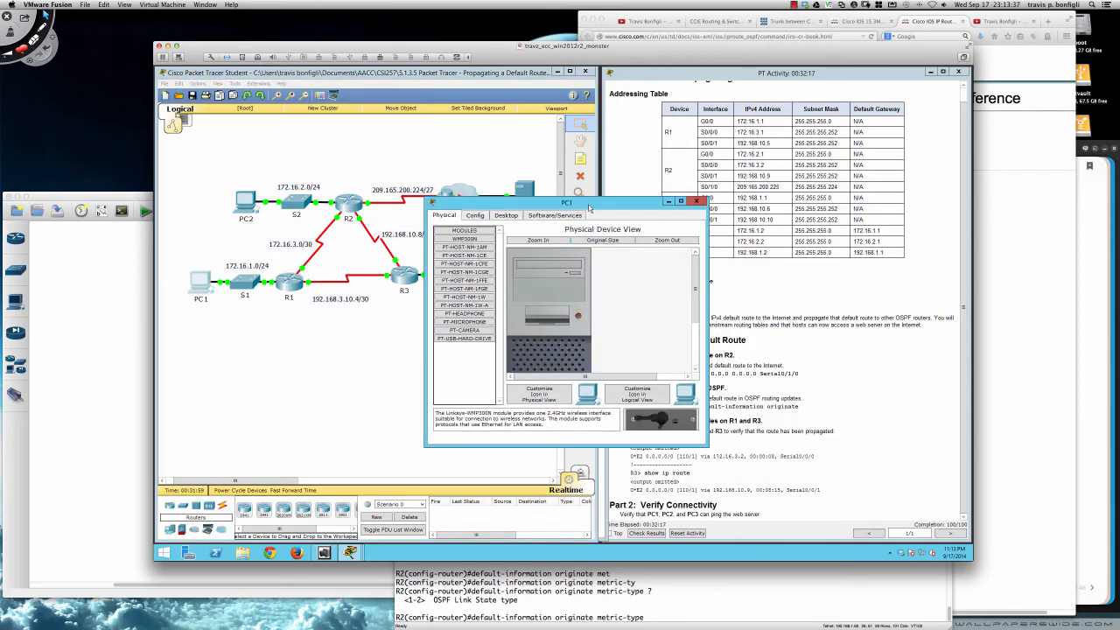
{"action": "left_click", "coordinate": [689, 222]}
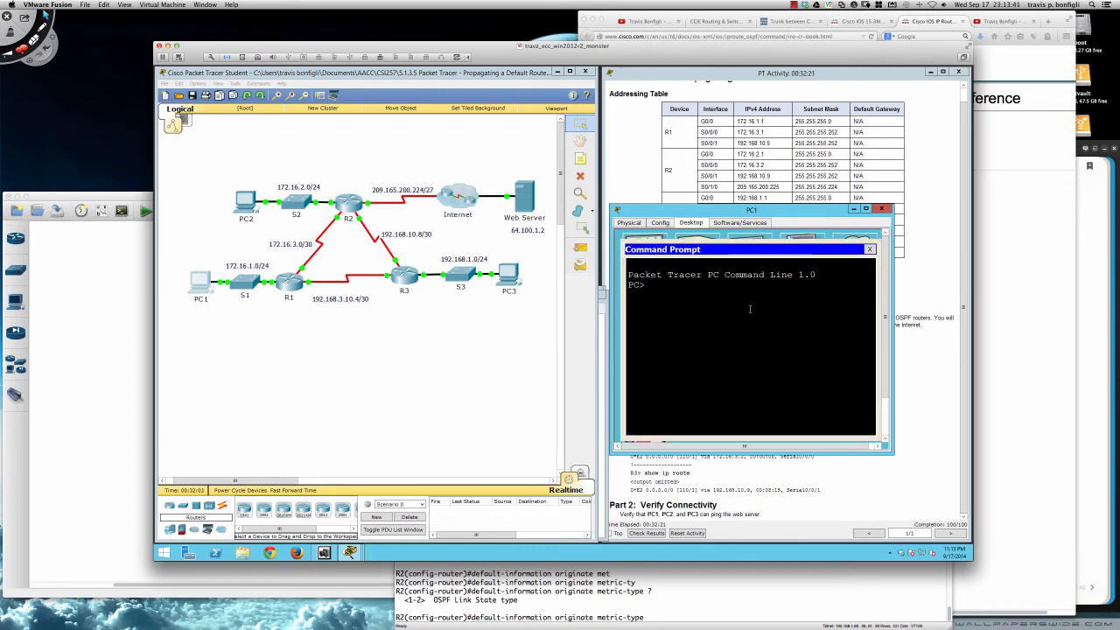
{"action": "type", "text": "ping"}
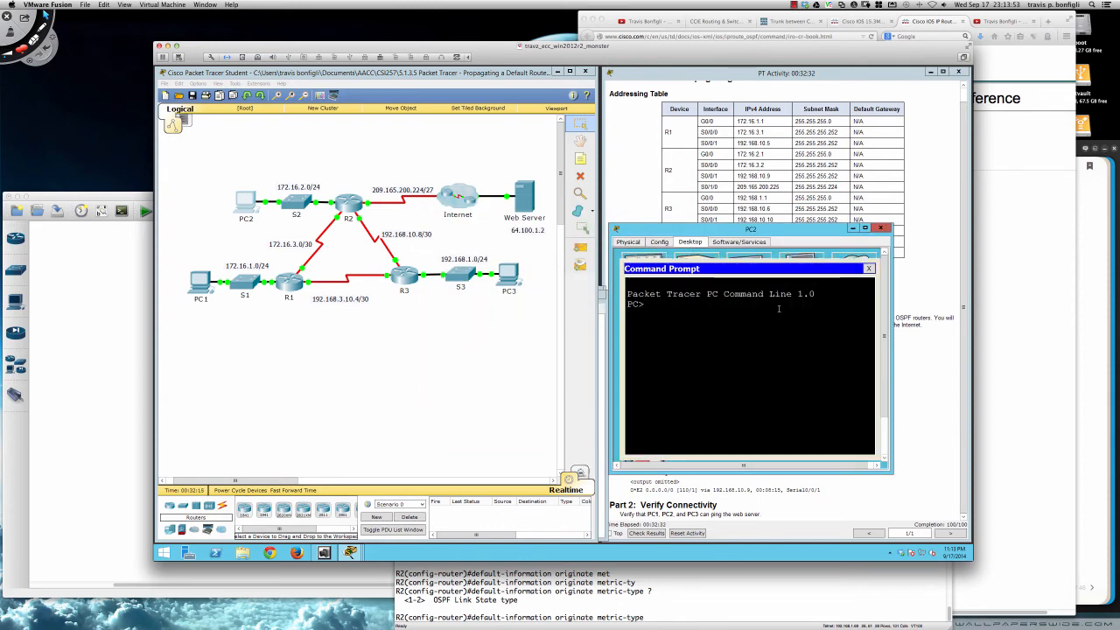
{"action": "type", "text": "ping"}
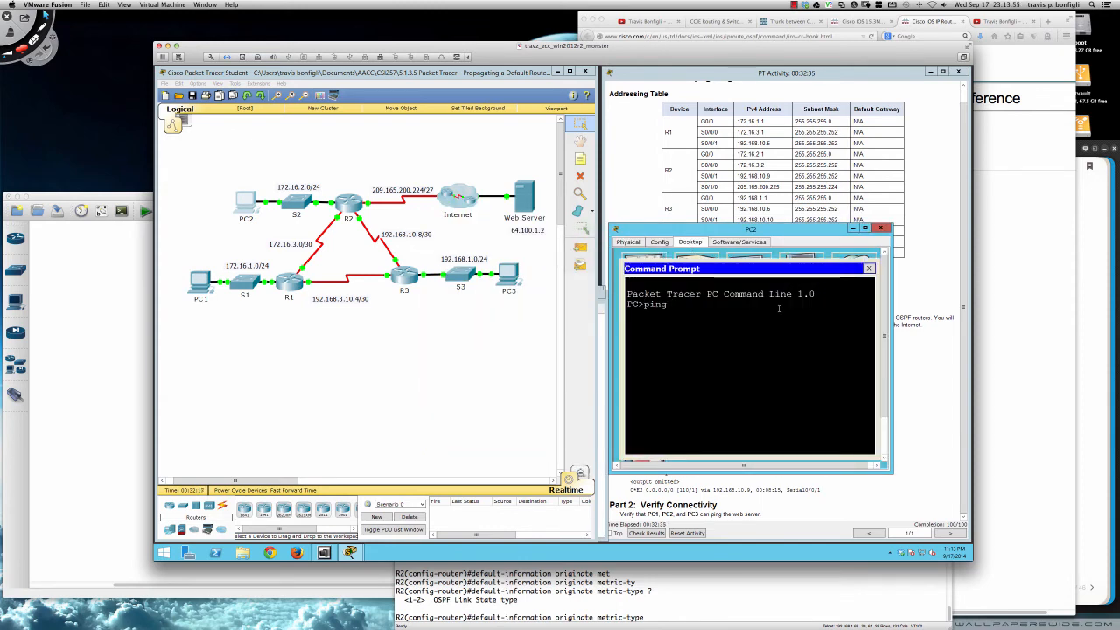
{"action": "type", "text": "64.100.1.2"}
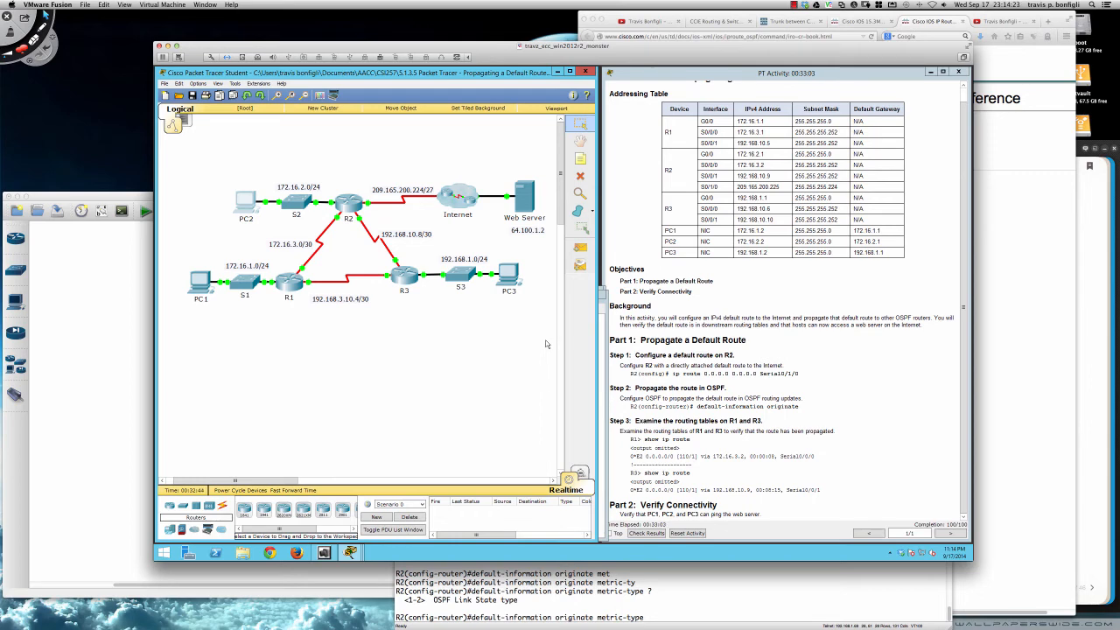
{"action": "mouse_move", "coordinate": [301, 298]}
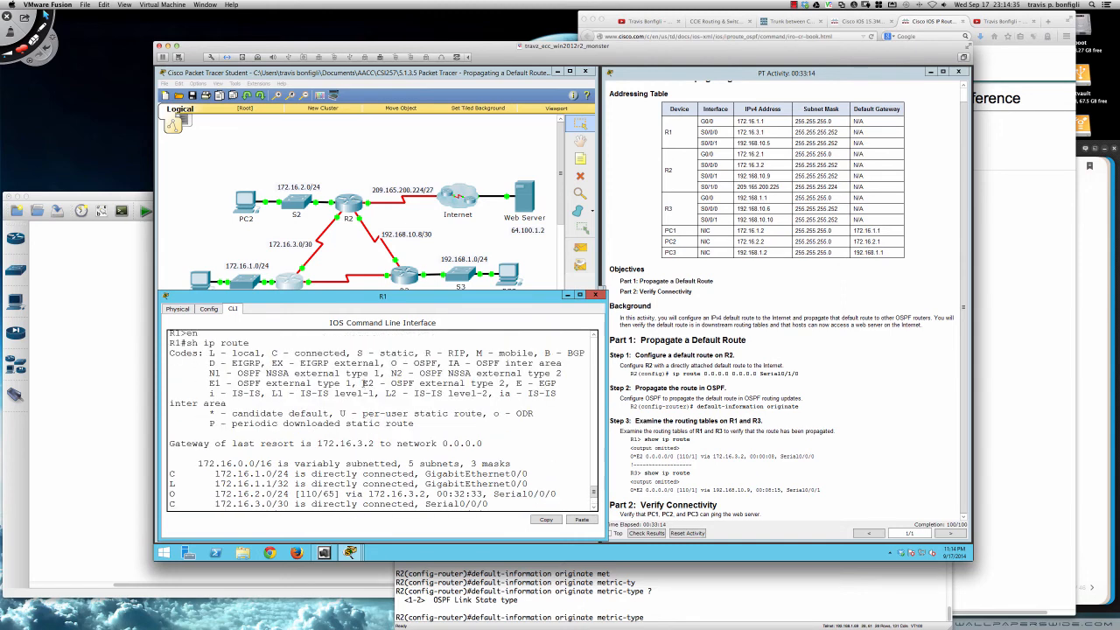
Step: Highlight 'E2 - OSPF external type 2' in R1's routing-table codes legend
{"action": "left_click_drag", "start_coordinate": [359, 383], "coordinate": [501, 383]}
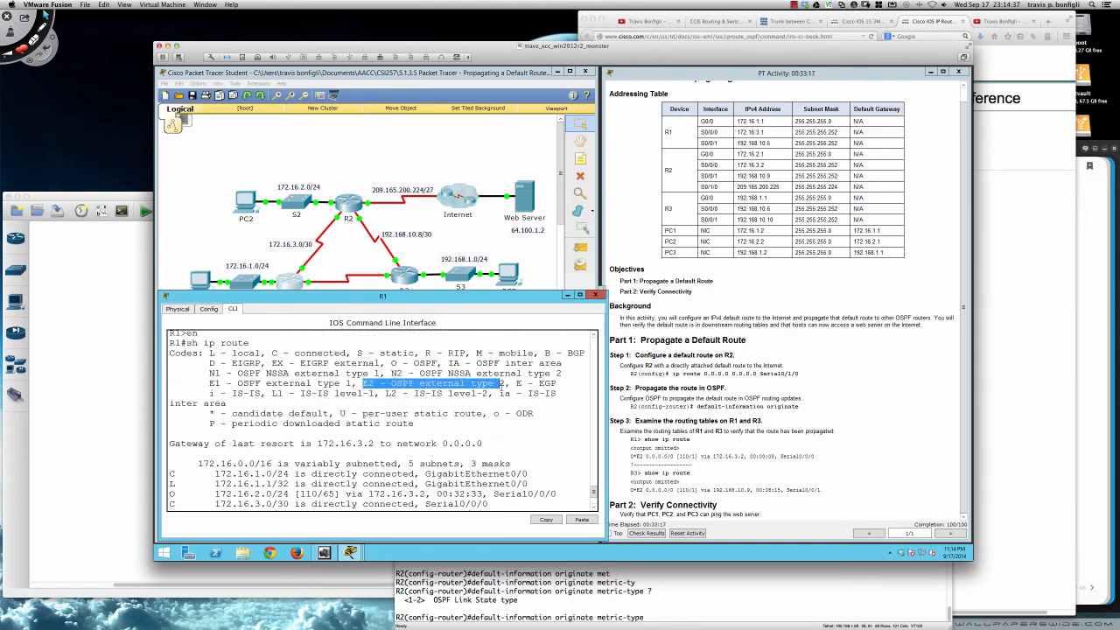